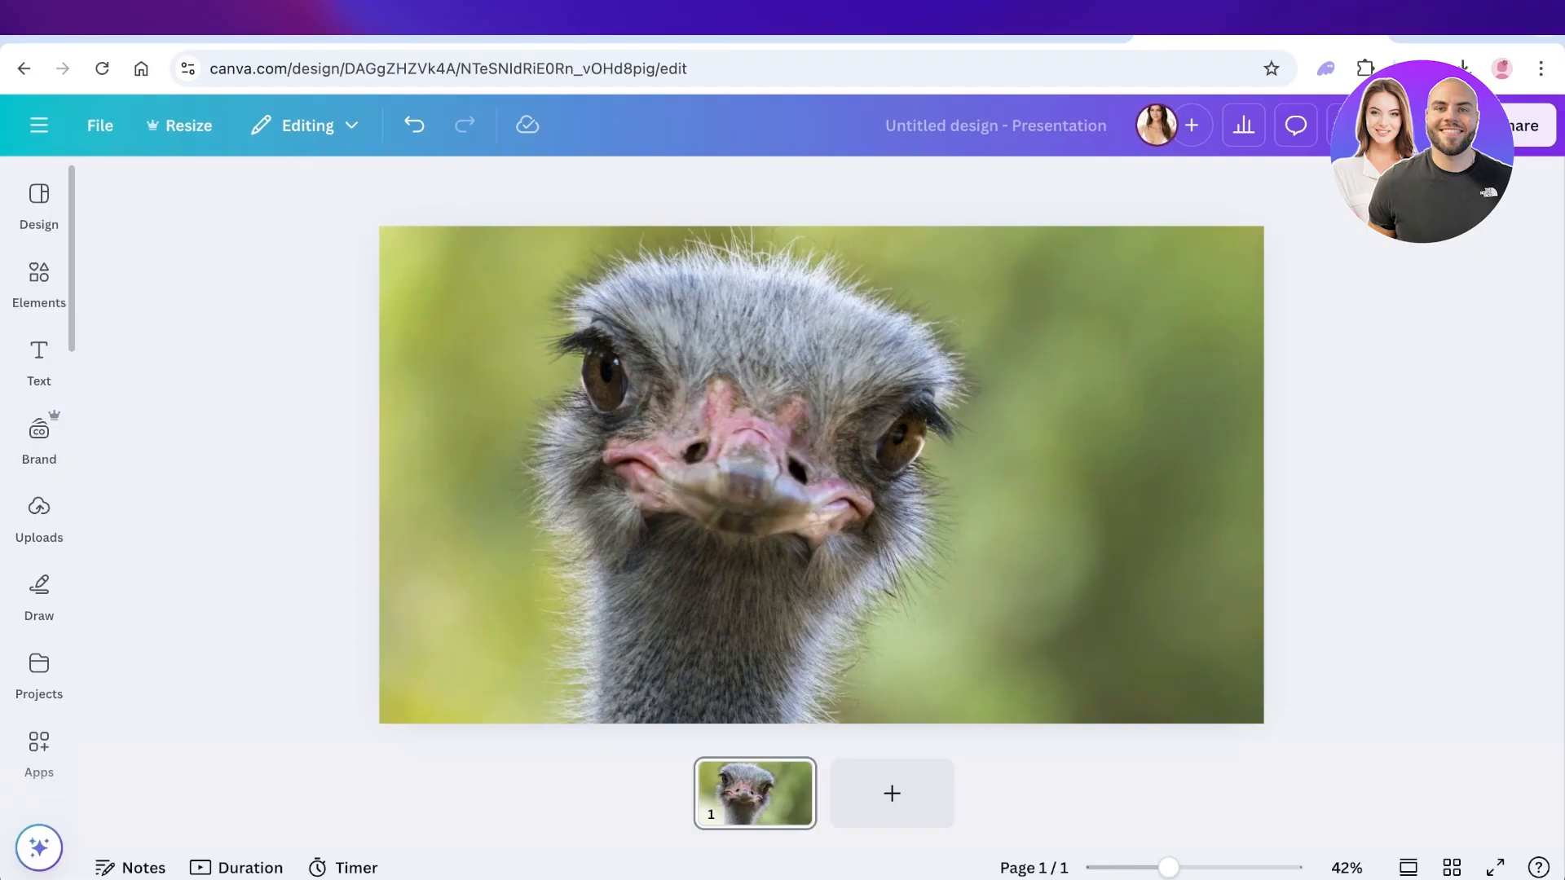
Add a text box to the ostrich photo and start typing the name 'MANIZHA'.
click(39, 362)
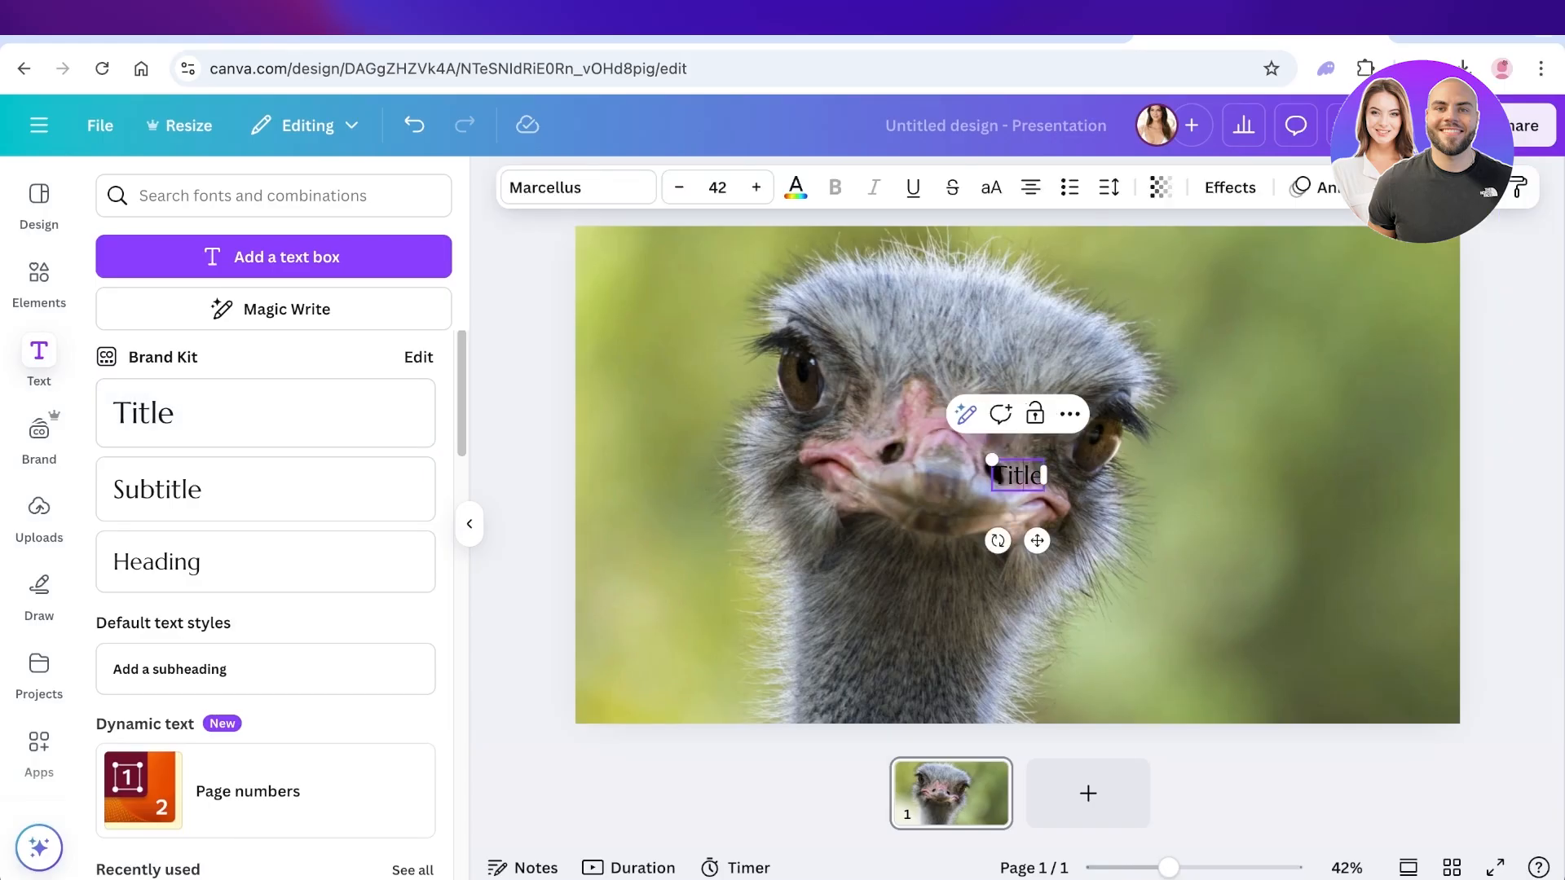
text(MANIZHA)
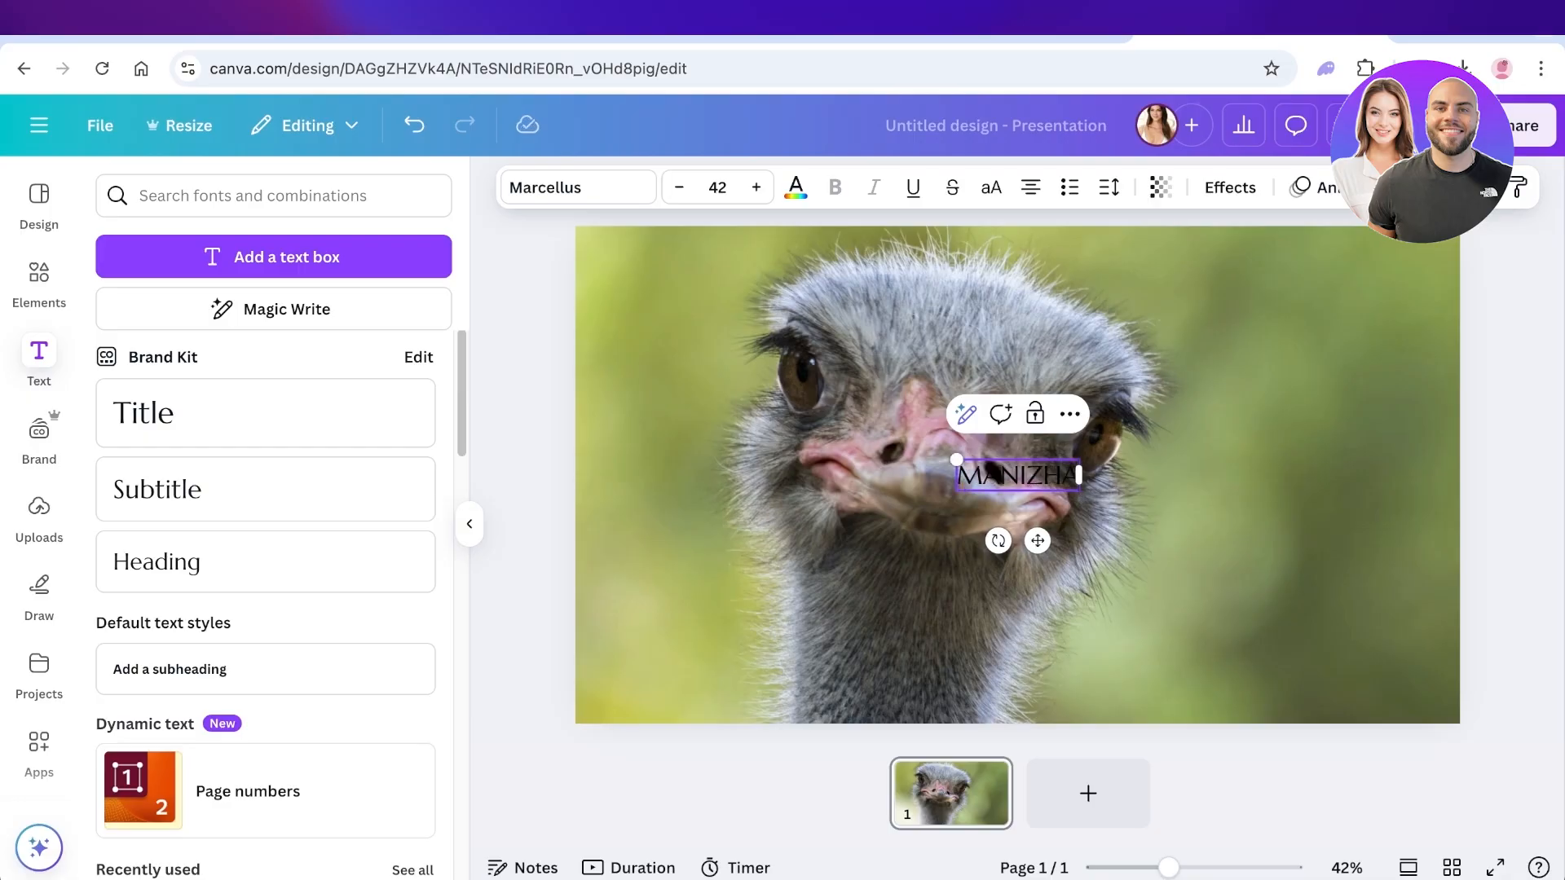
Set the MANIZHA text to the Rowdies font from the Headings category.
click(576, 188)
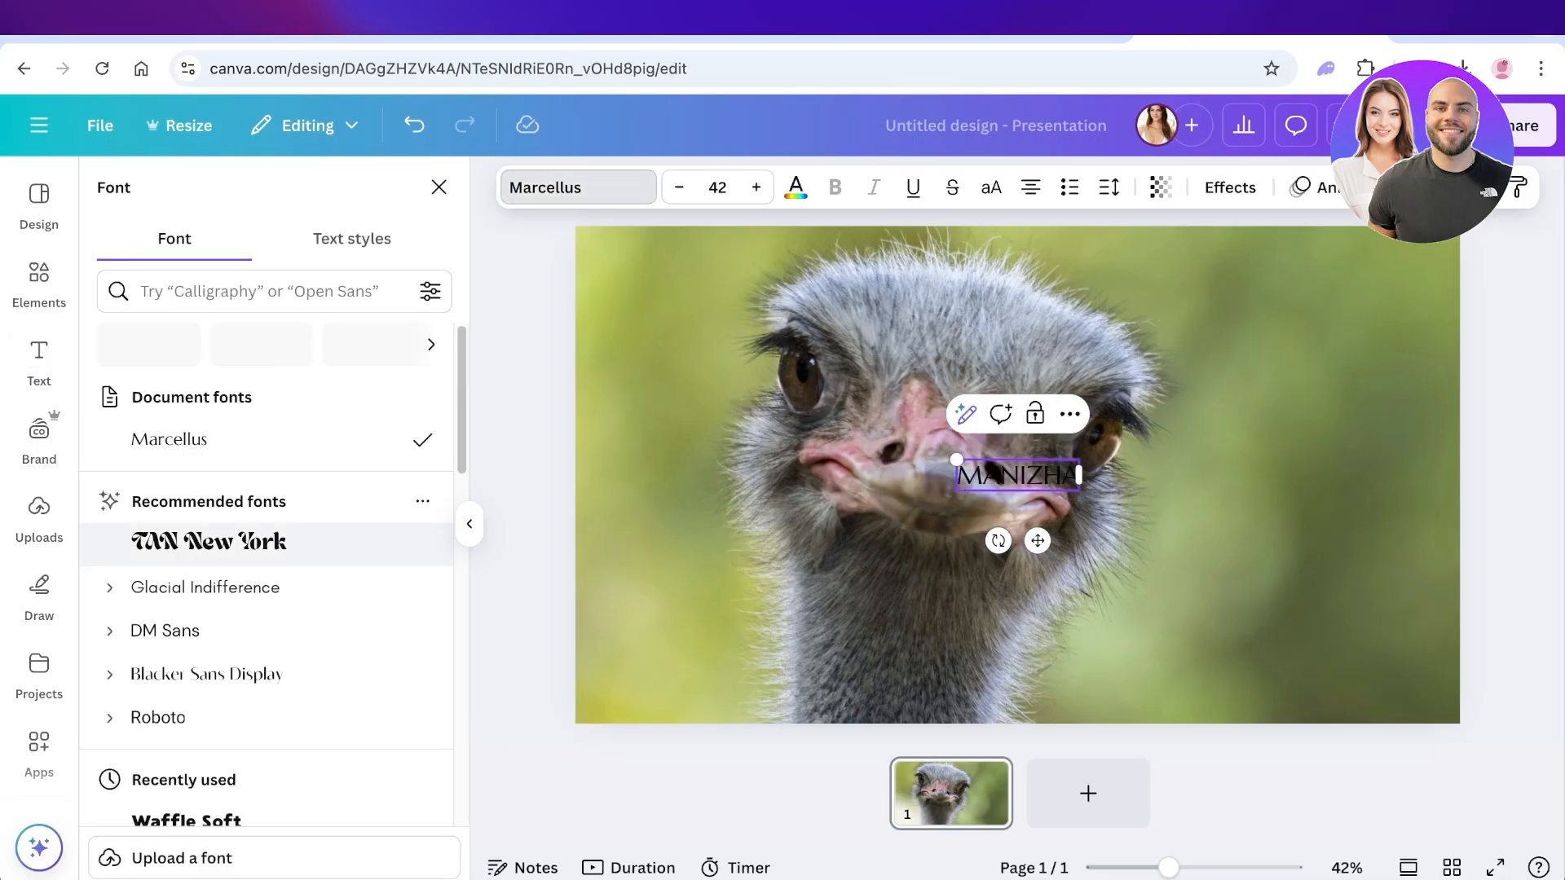
click(205, 586)
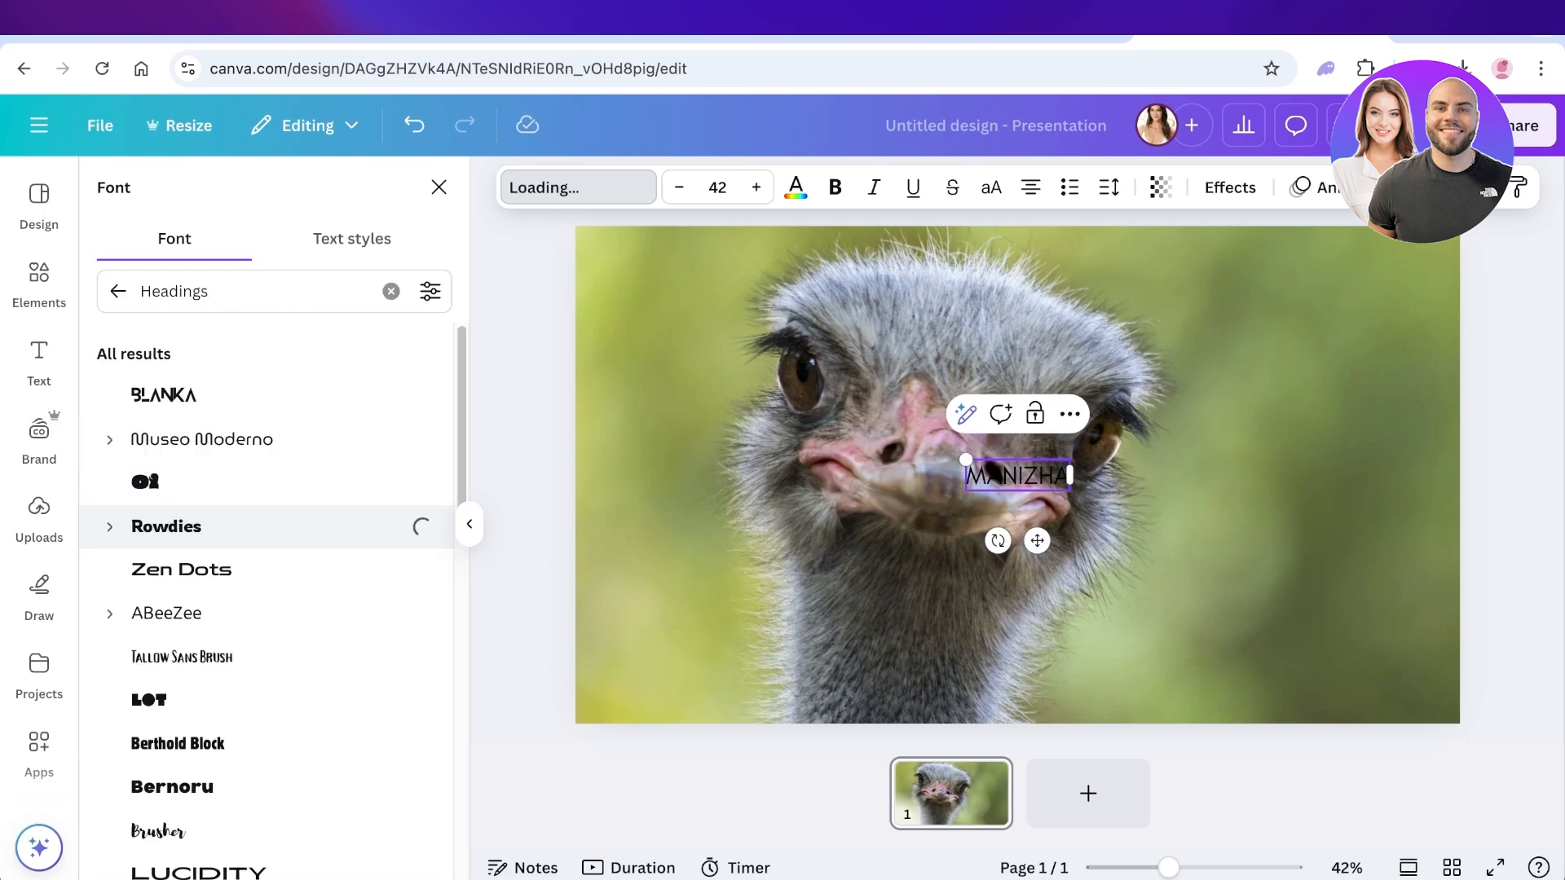
click(166, 526)
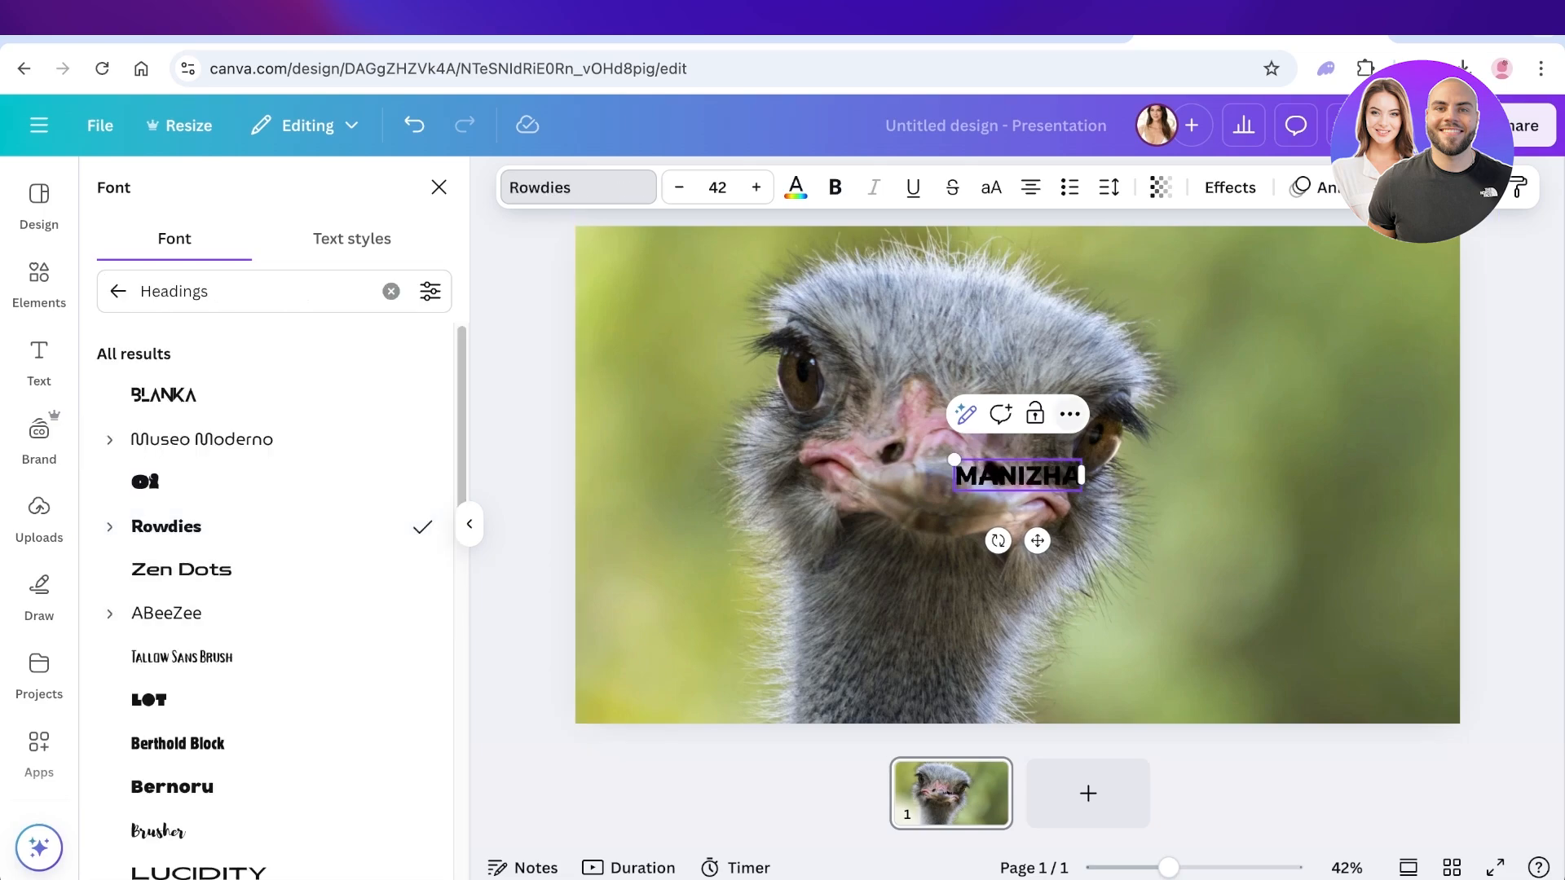
click(436, 188)
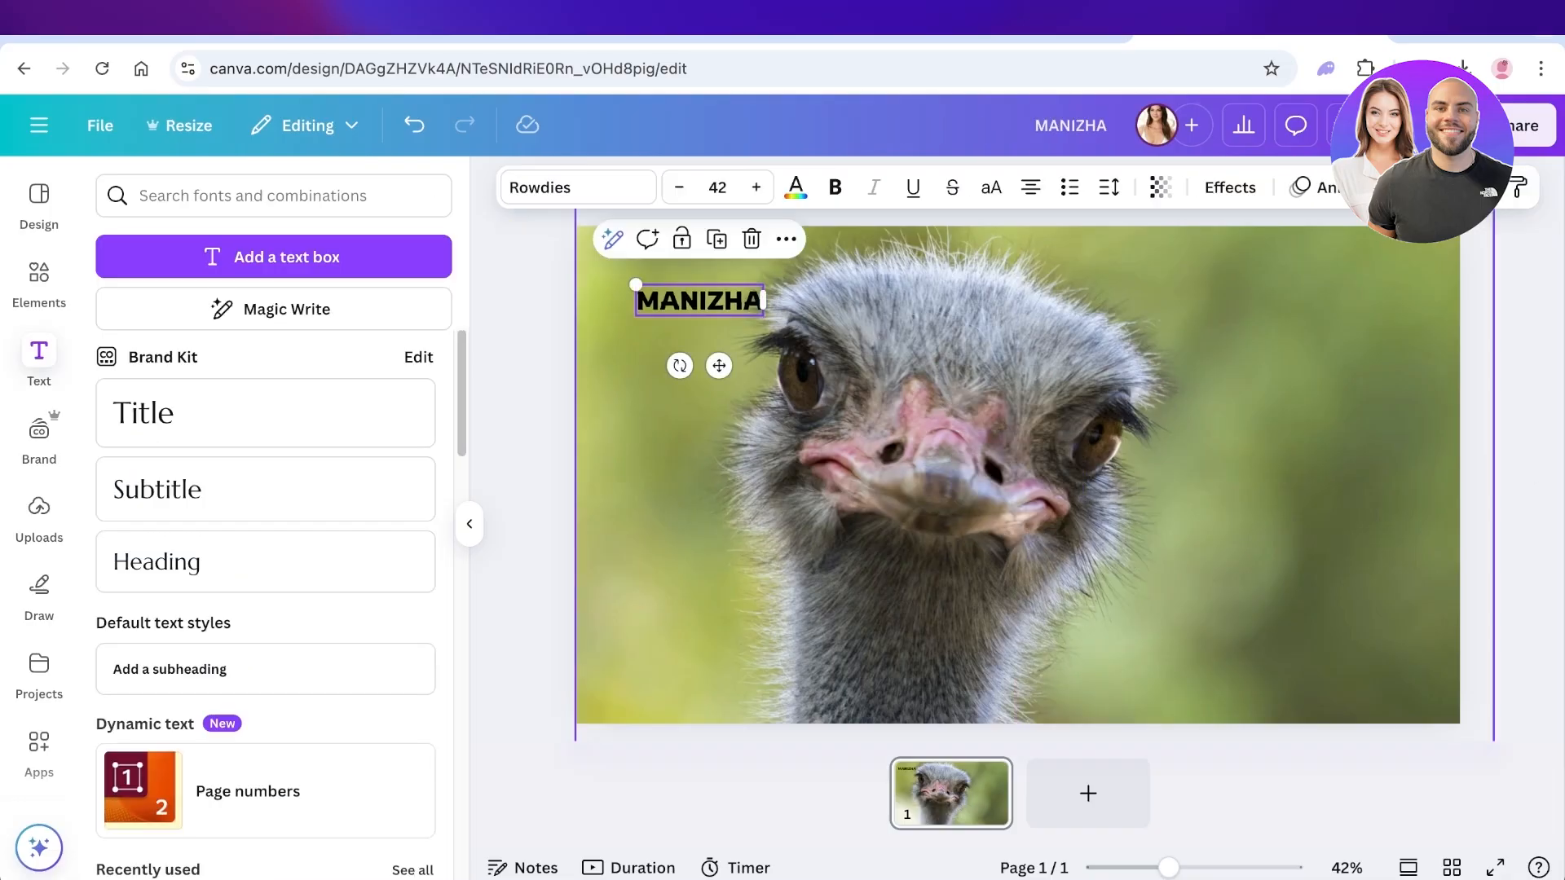
Scale MANIZHA up to size 277, spanning the top edge of the photo.
drag(761, 299, 953, 299)
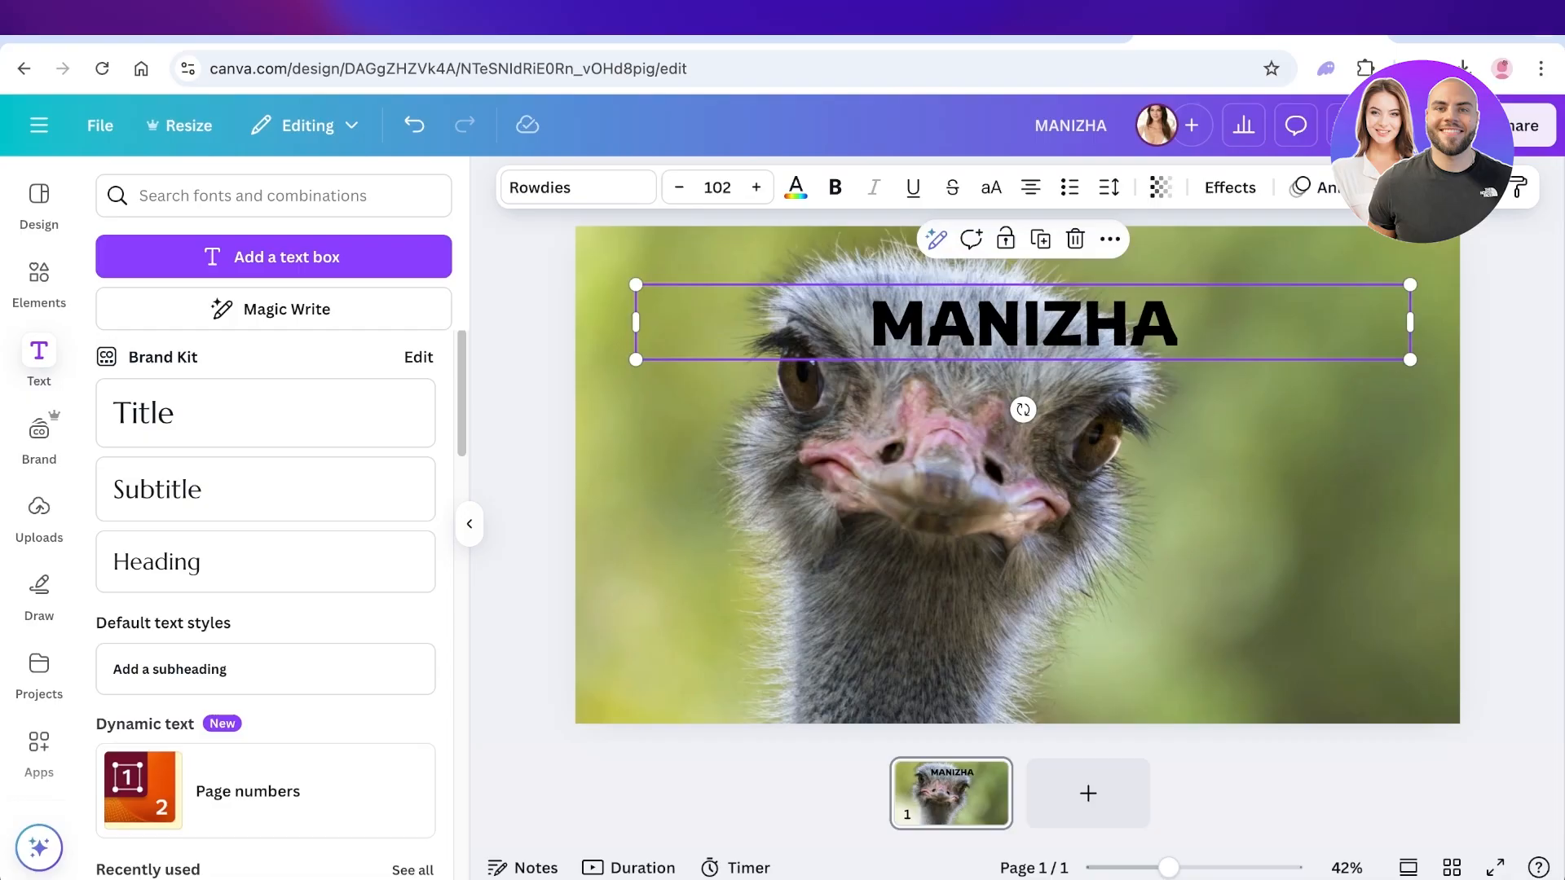
drag(1409, 321, 956, 321)
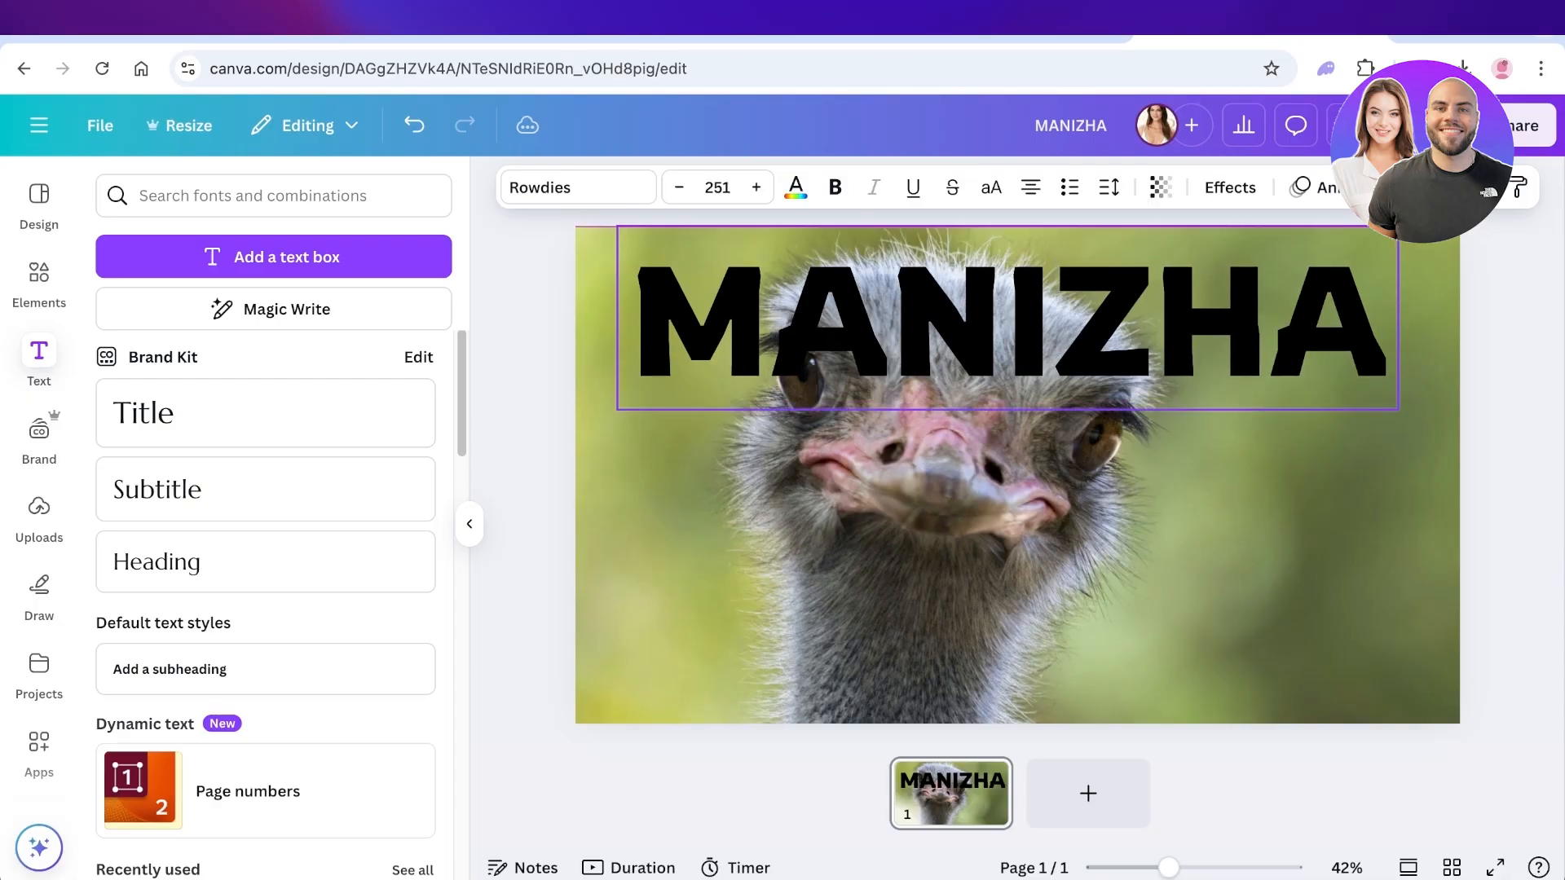
drag(1402, 409, 1477, 435)
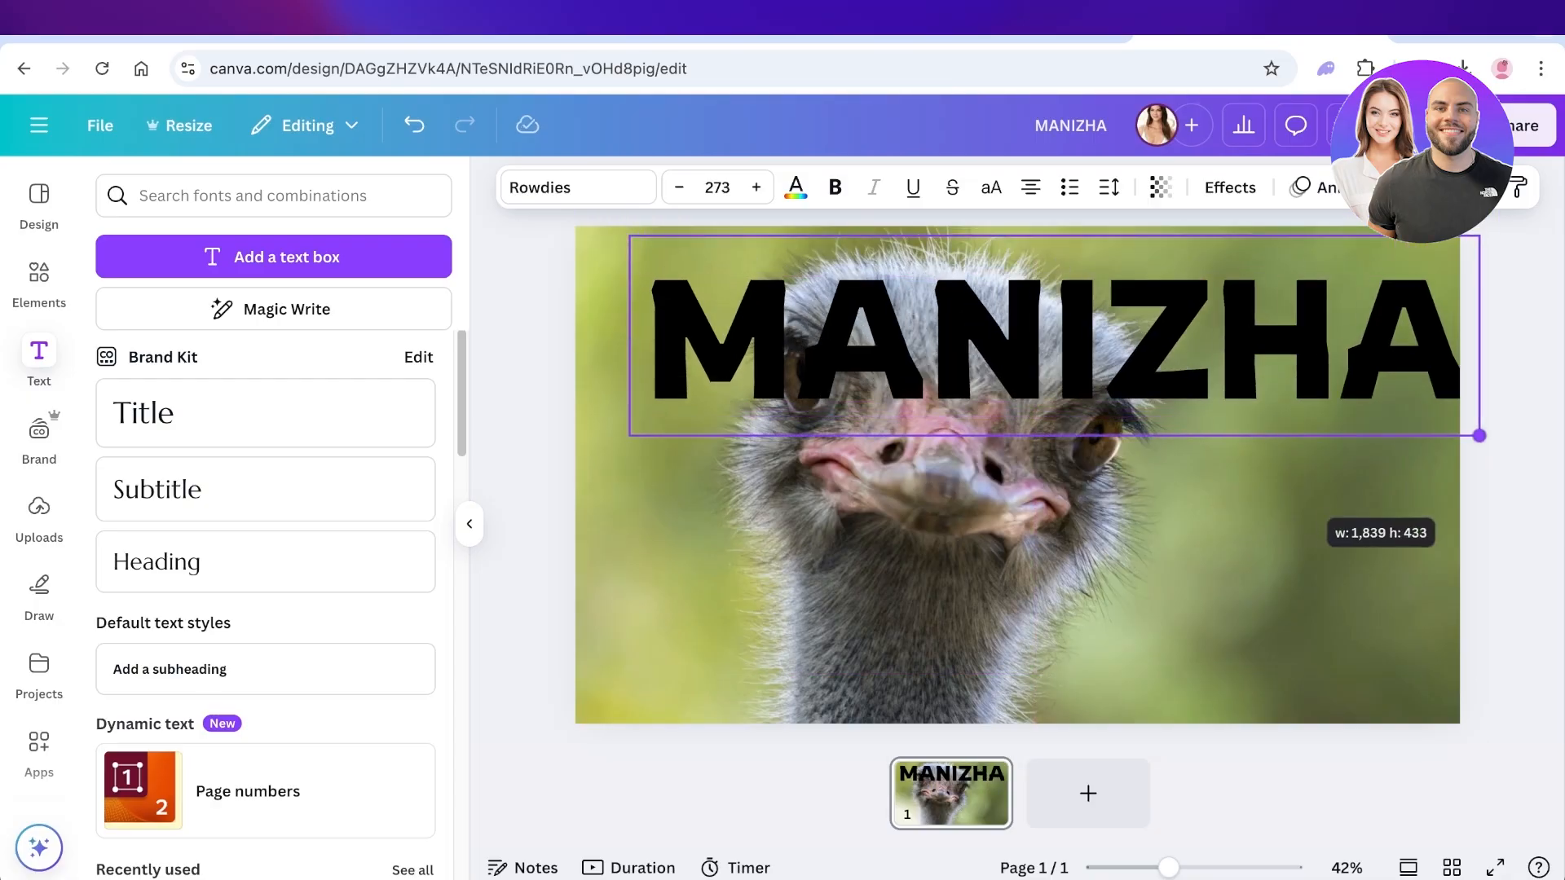
drag(1477, 436, 1435, 422)
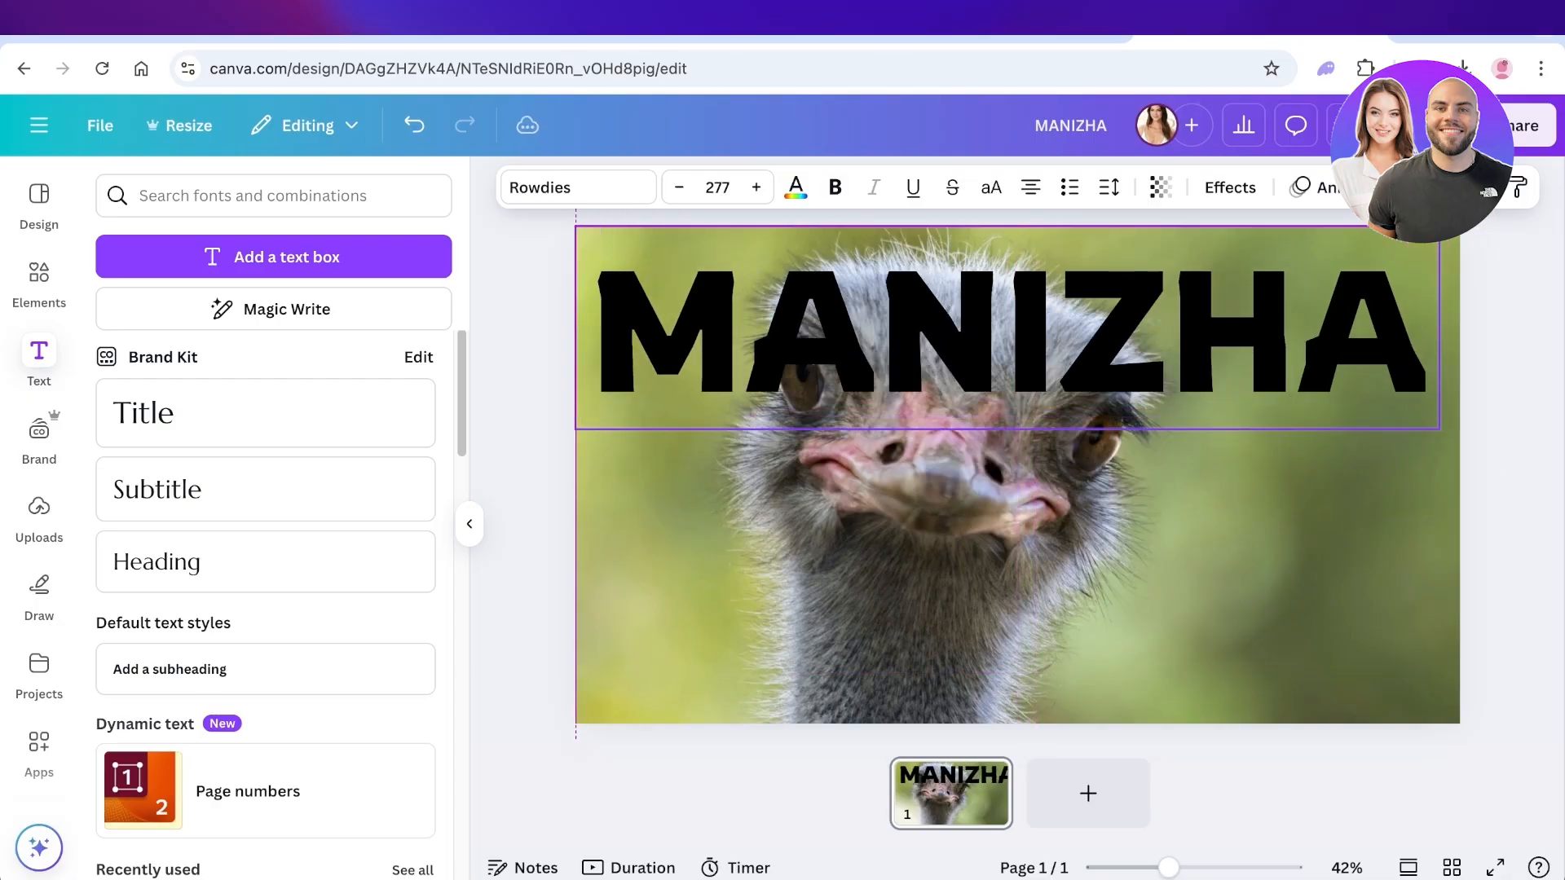
click(997, 329)
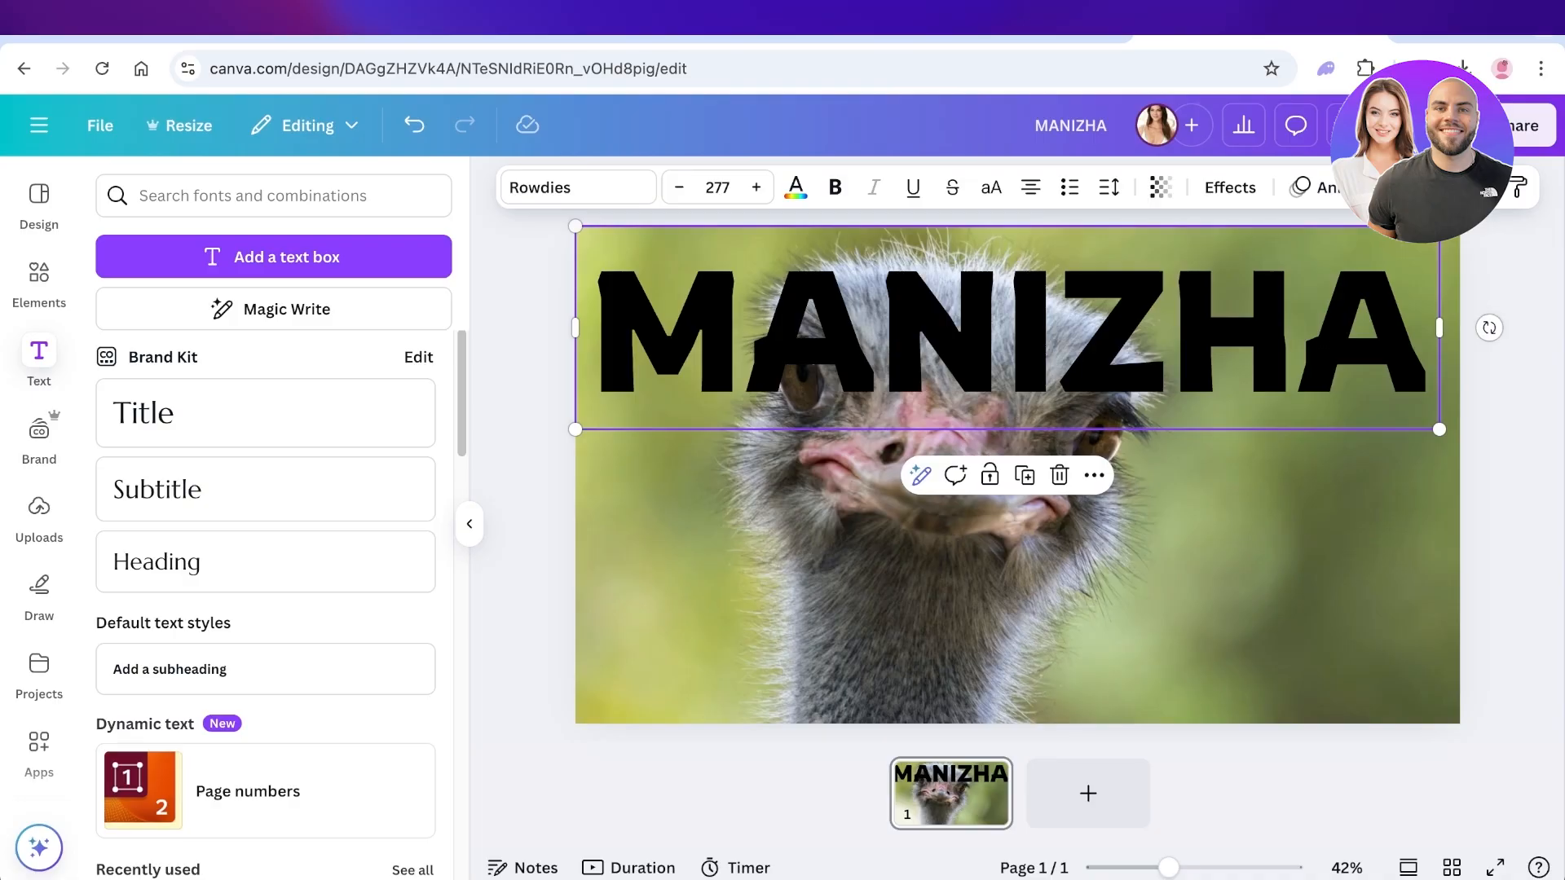
mouse_move(1159, 187)
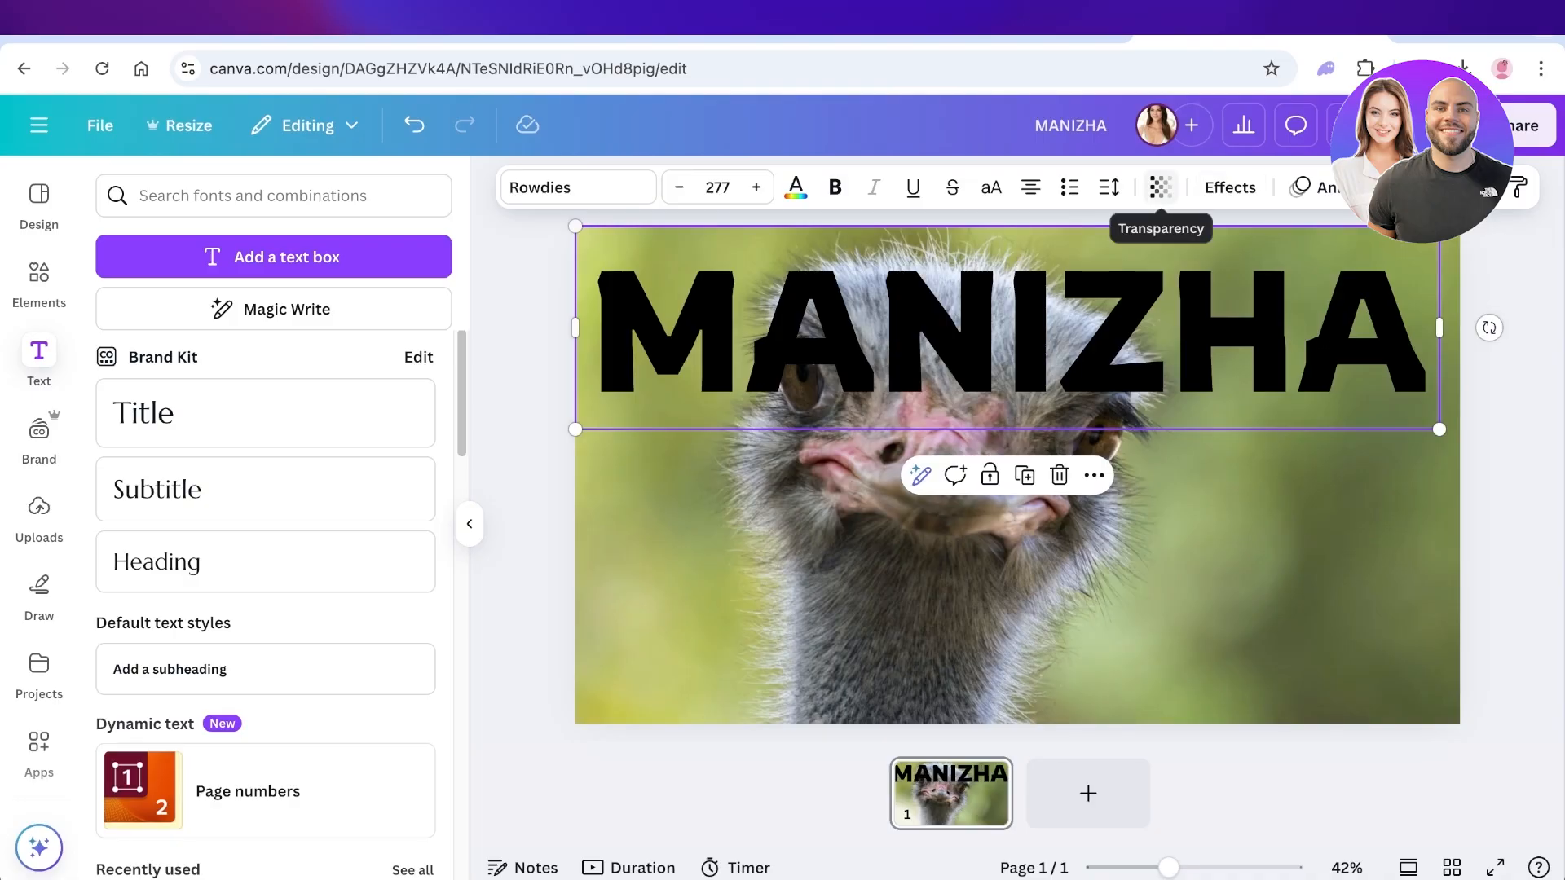
Set the MANIZHA text transparency to 26 and drag the text lower on the photo.
click(1160, 187)
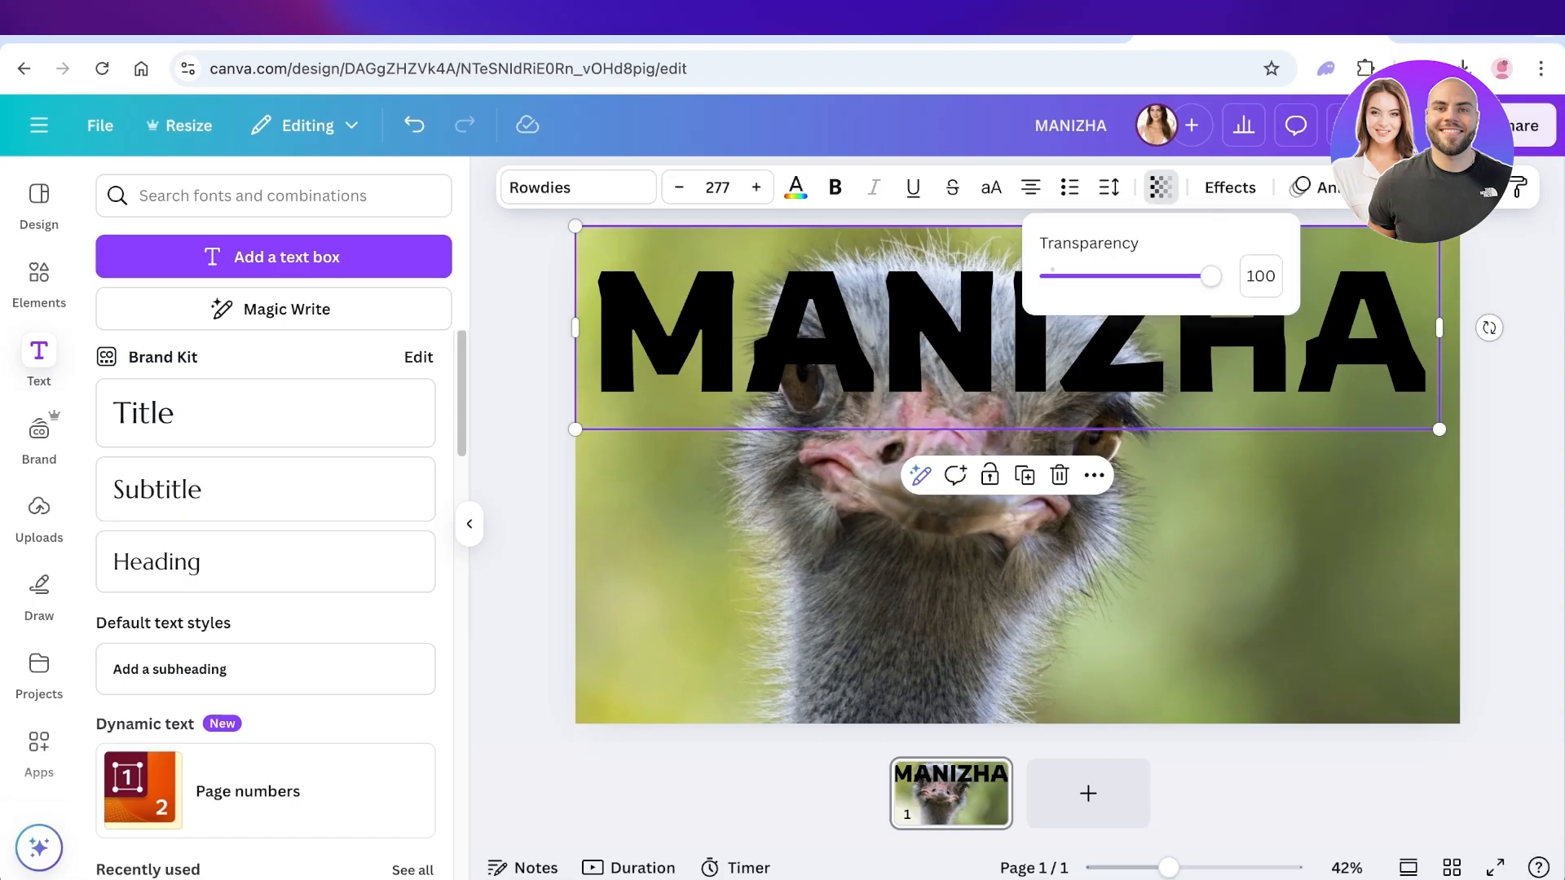
drag(1210, 276, 1094, 276)
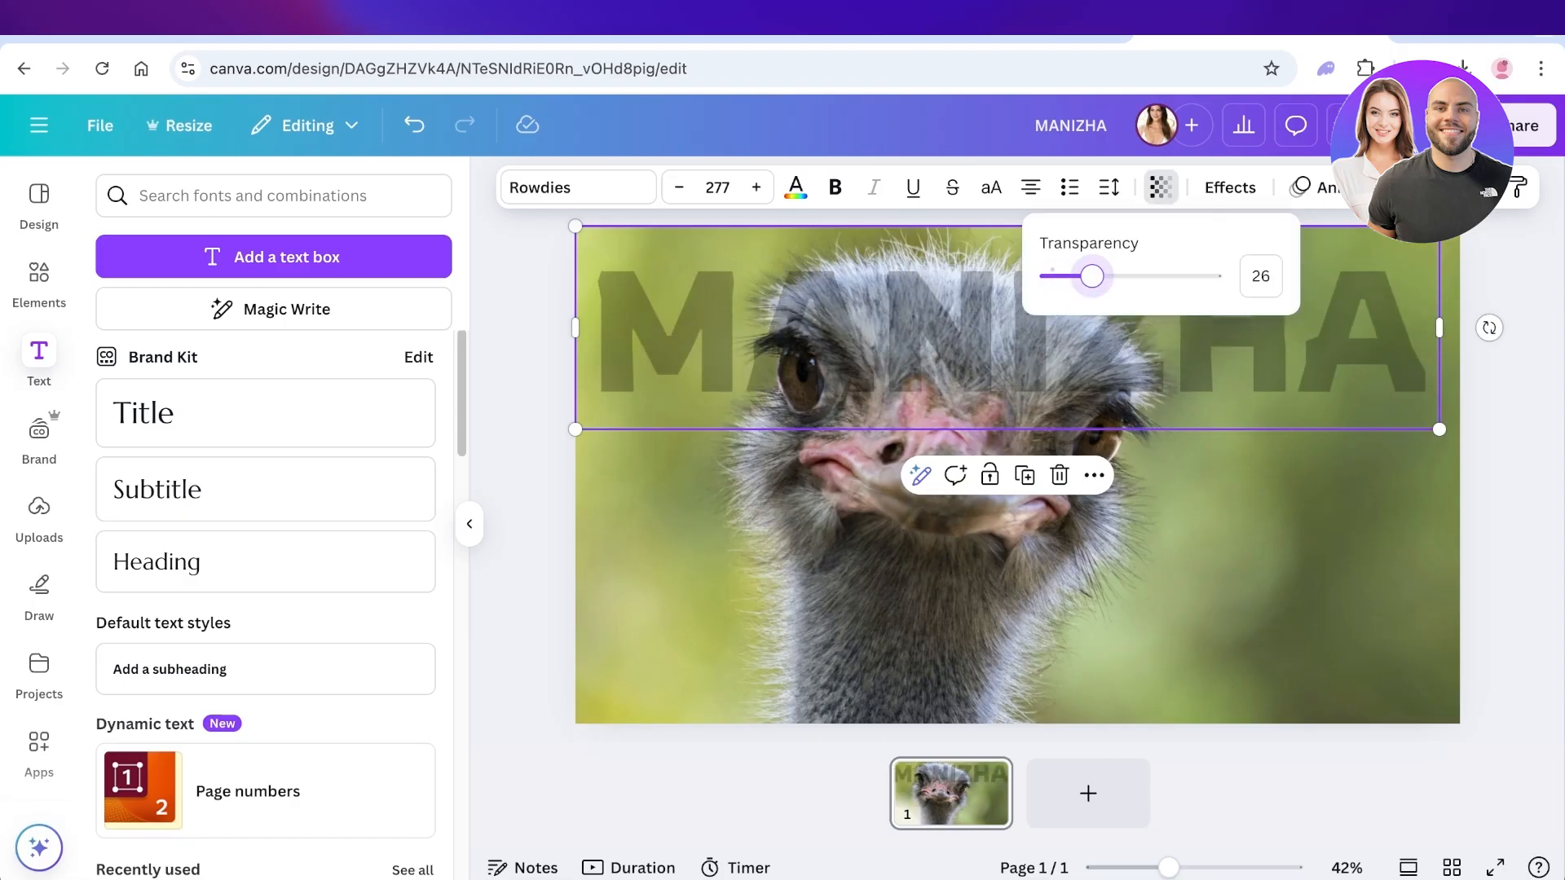
drag(1092, 275, 1098, 276)
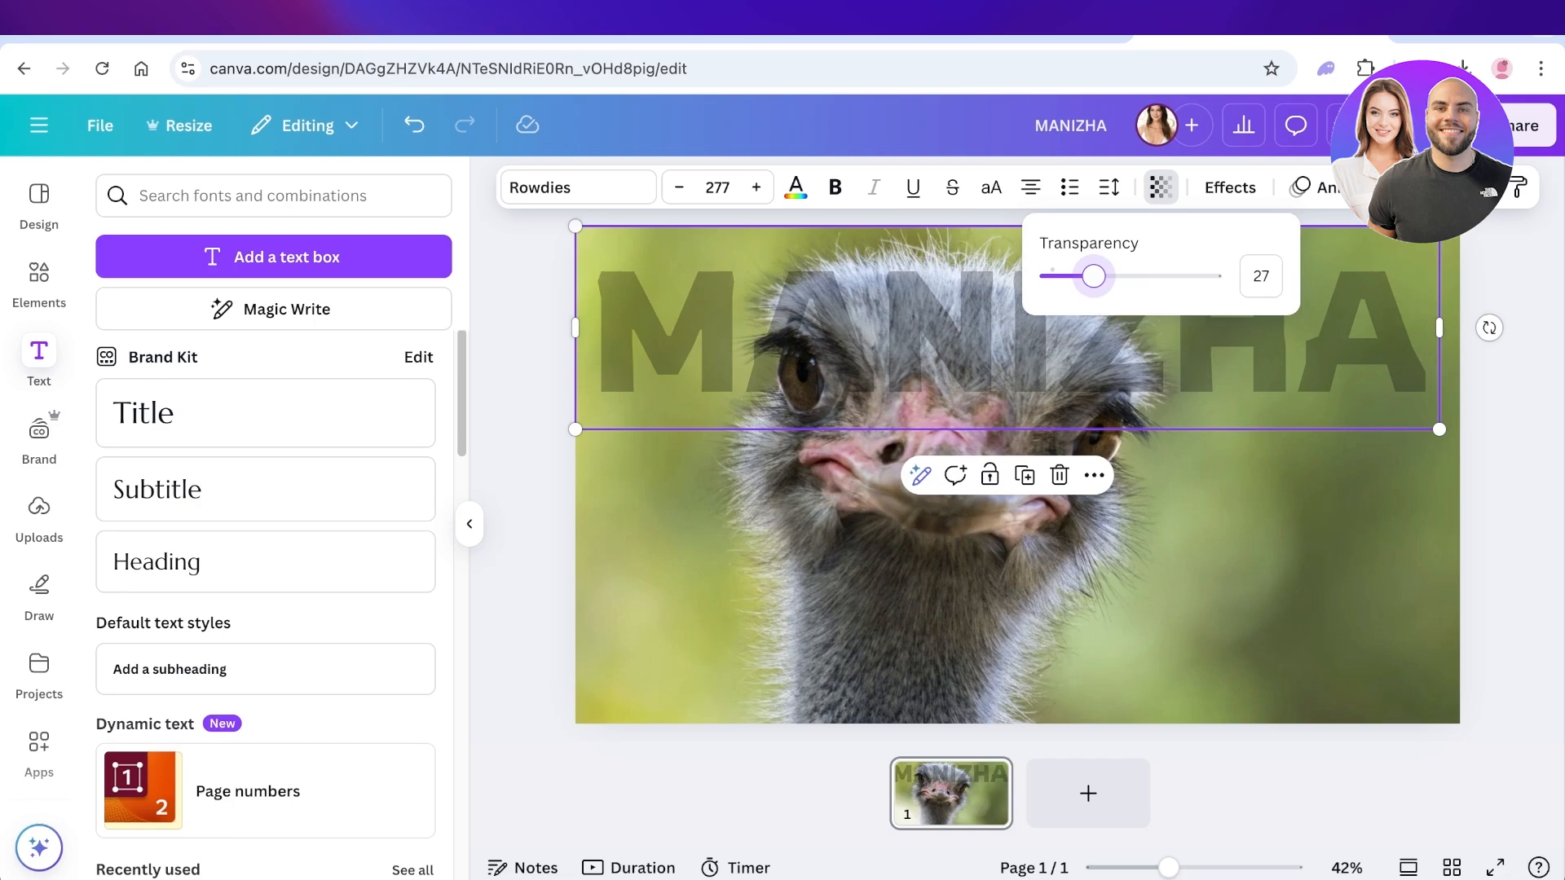
drag(1097, 276, 1094, 275)
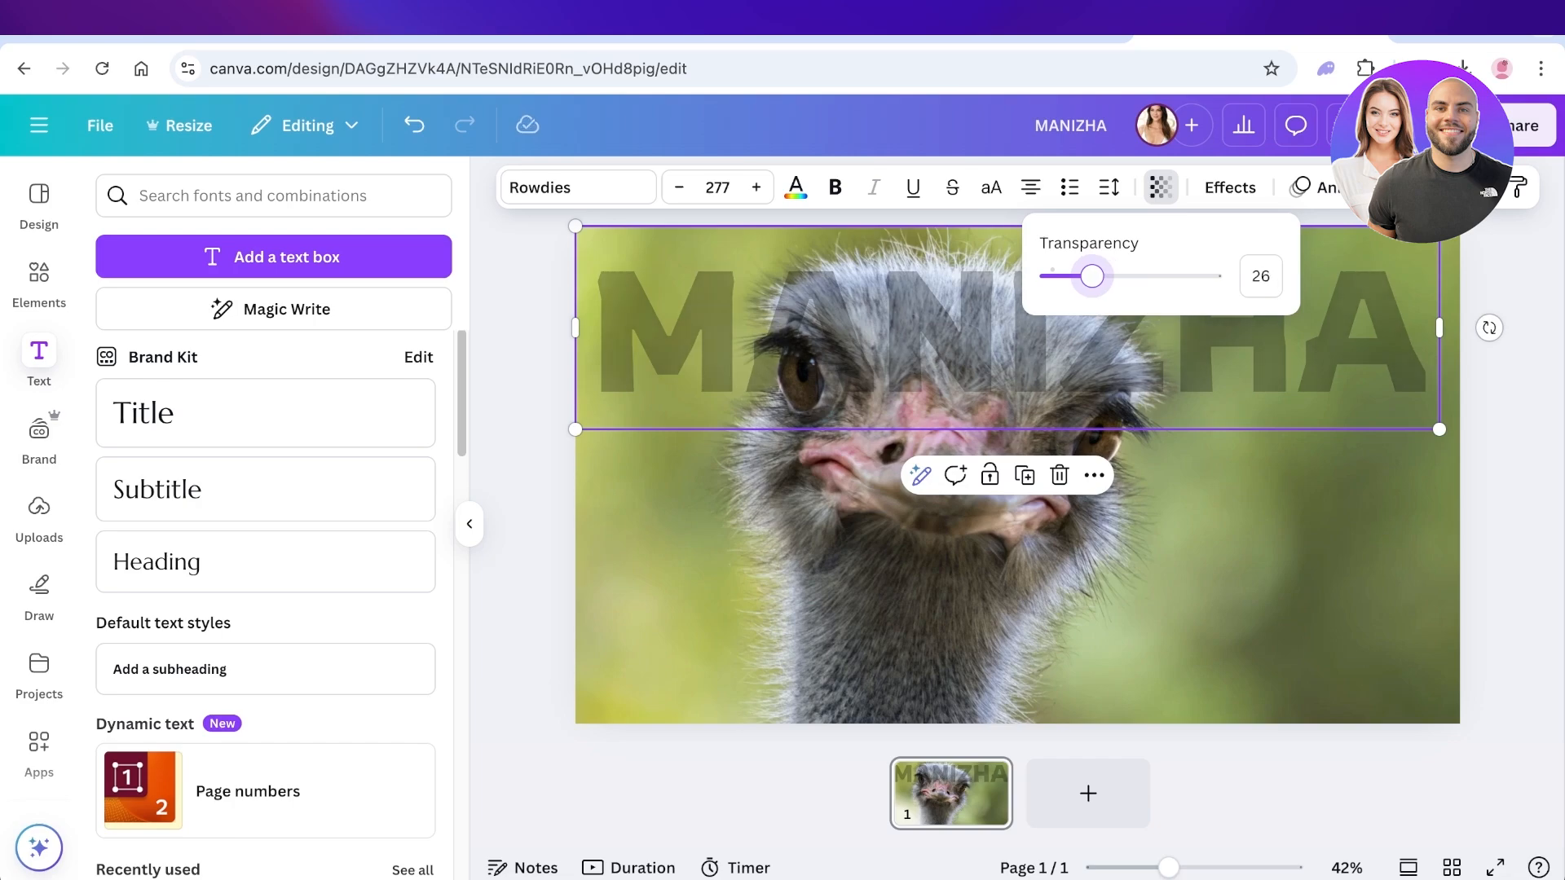
click(1160, 187)
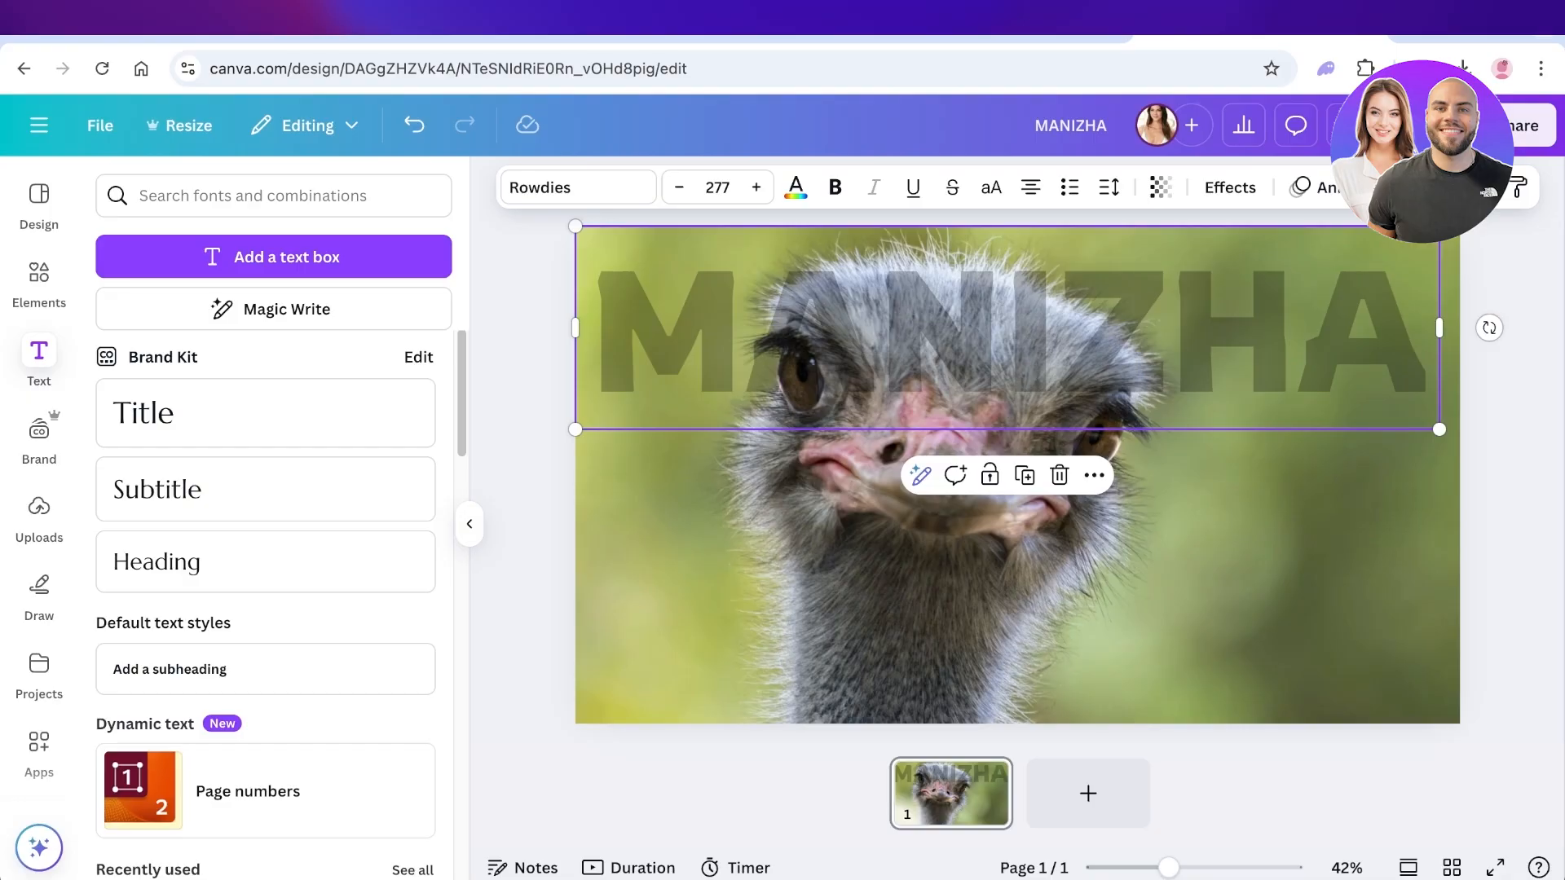
drag(998, 329, 997, 469)
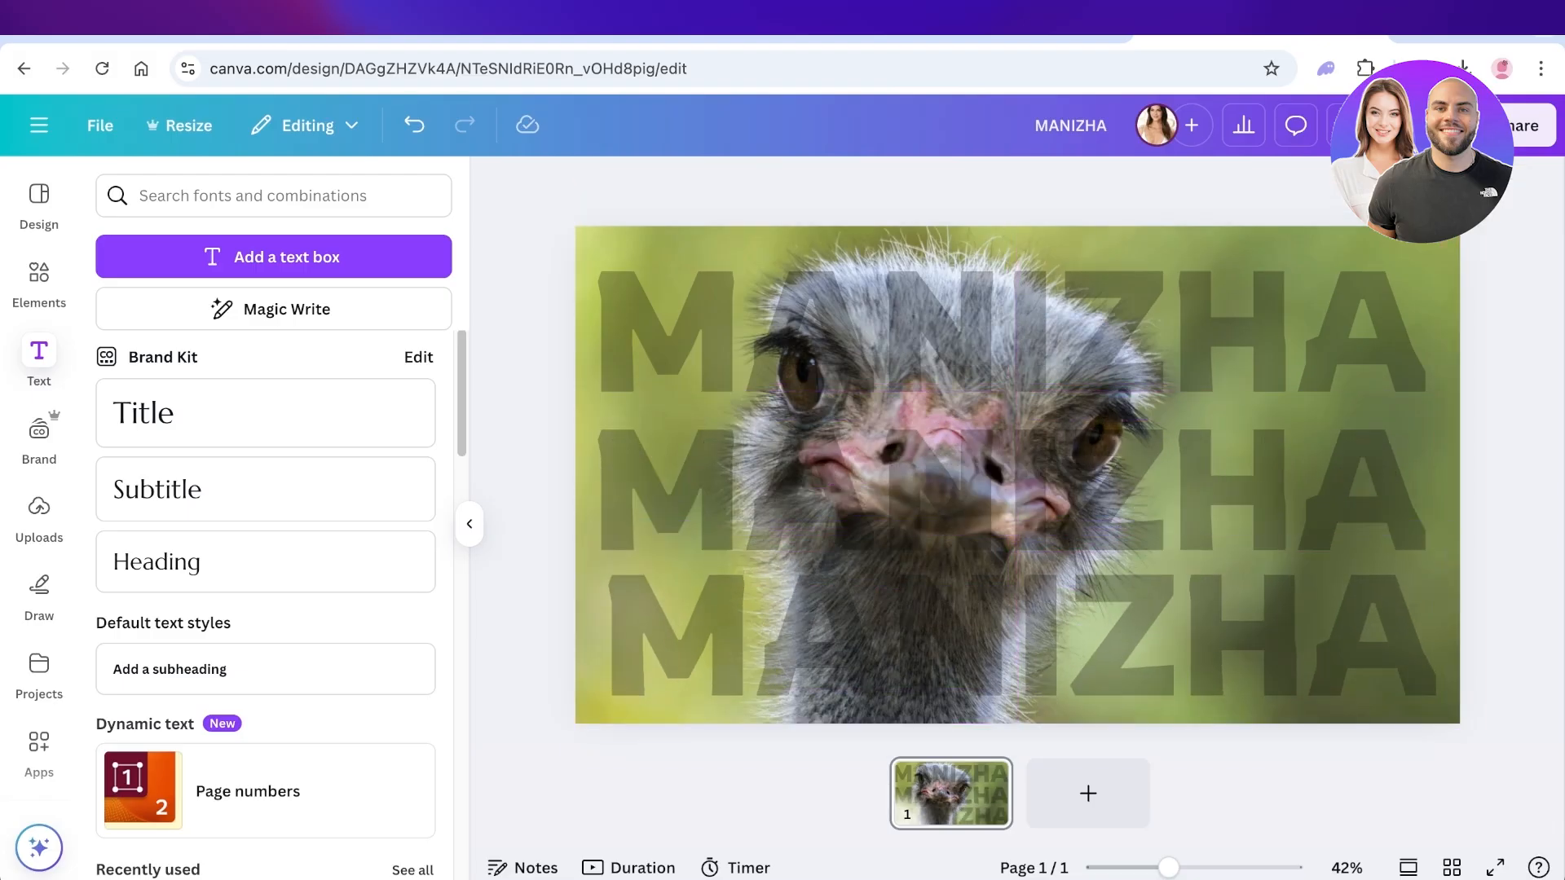
Use the control at the top-right corner of the Canva editor.
click(1517, 125)
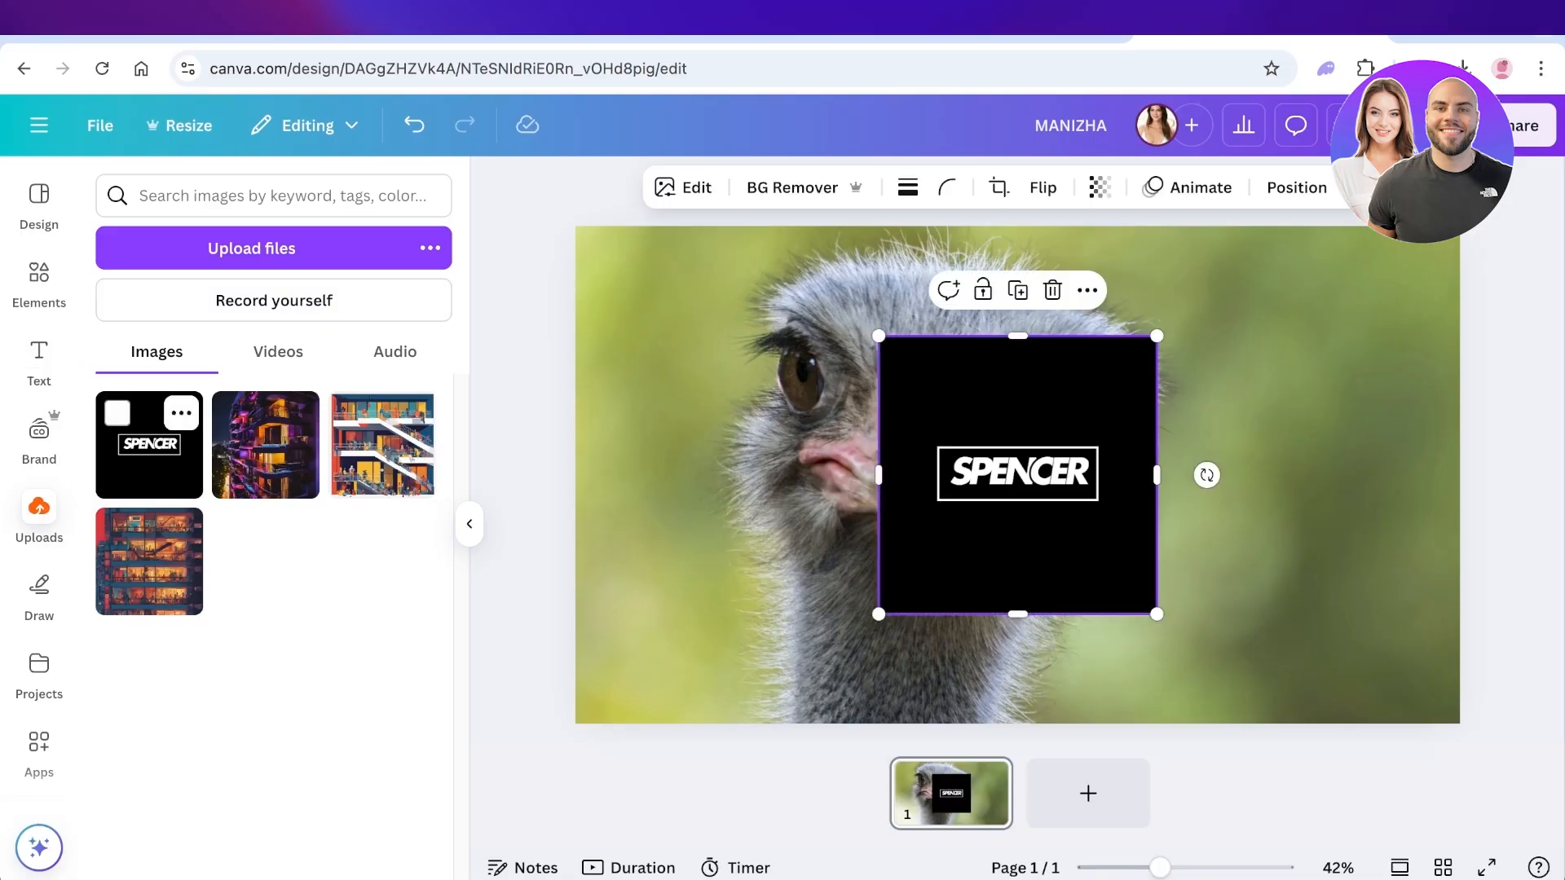
Shift the SPENCER logo left and strip its black background with BG Remover.
drag(1016, 474, 785, 436)
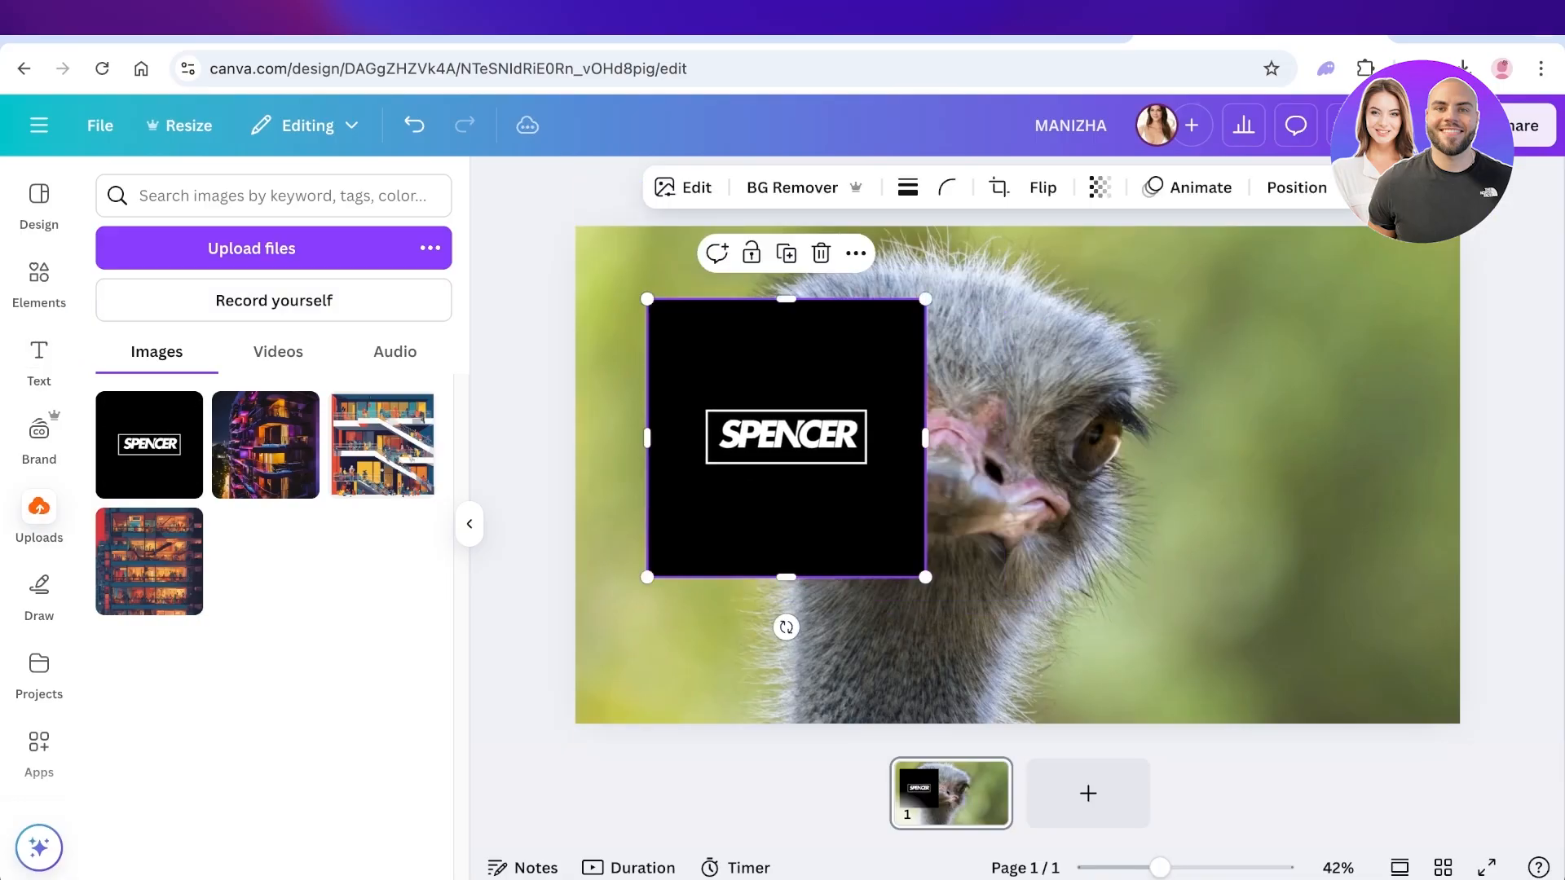
click(791, 187)
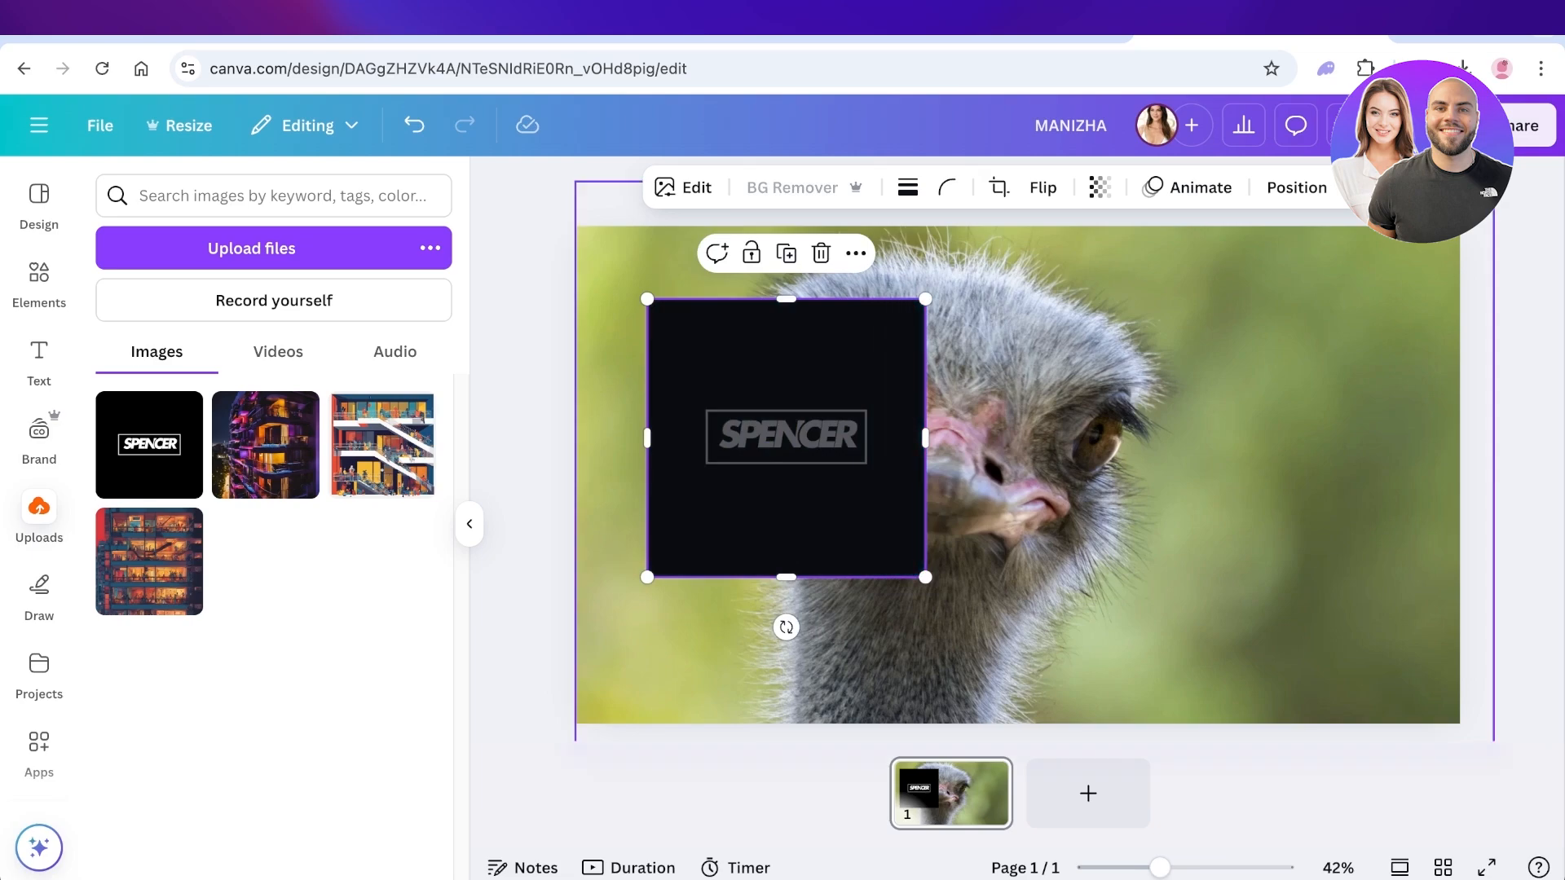
click(804, 187)
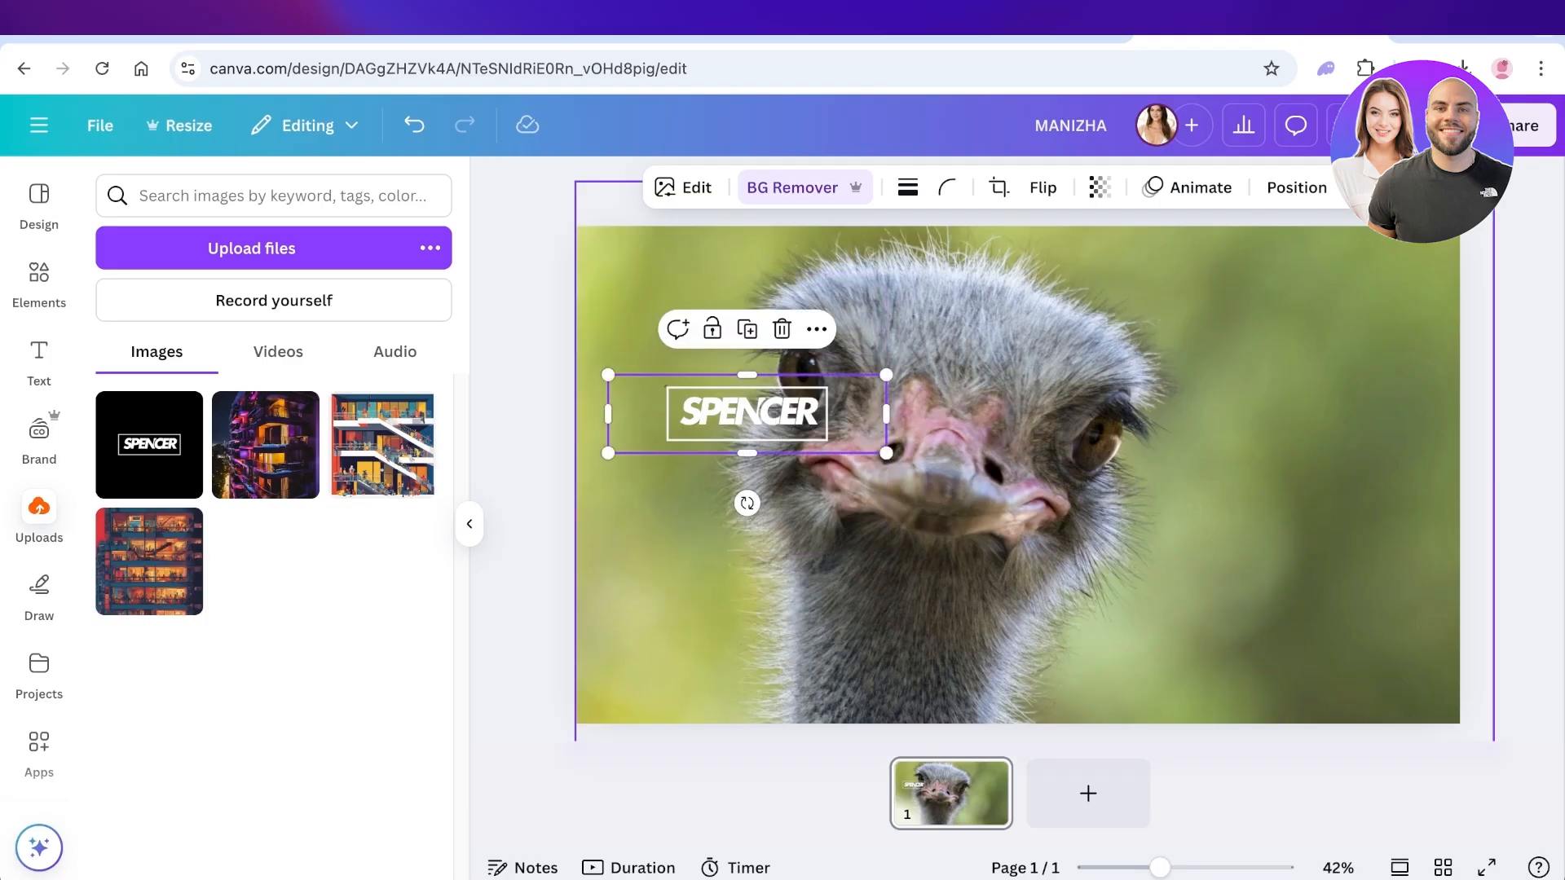
Scale the white SPENCER logo to nearly full photo width, centred over the ostrich.
drag(746, 412, 738, 274)
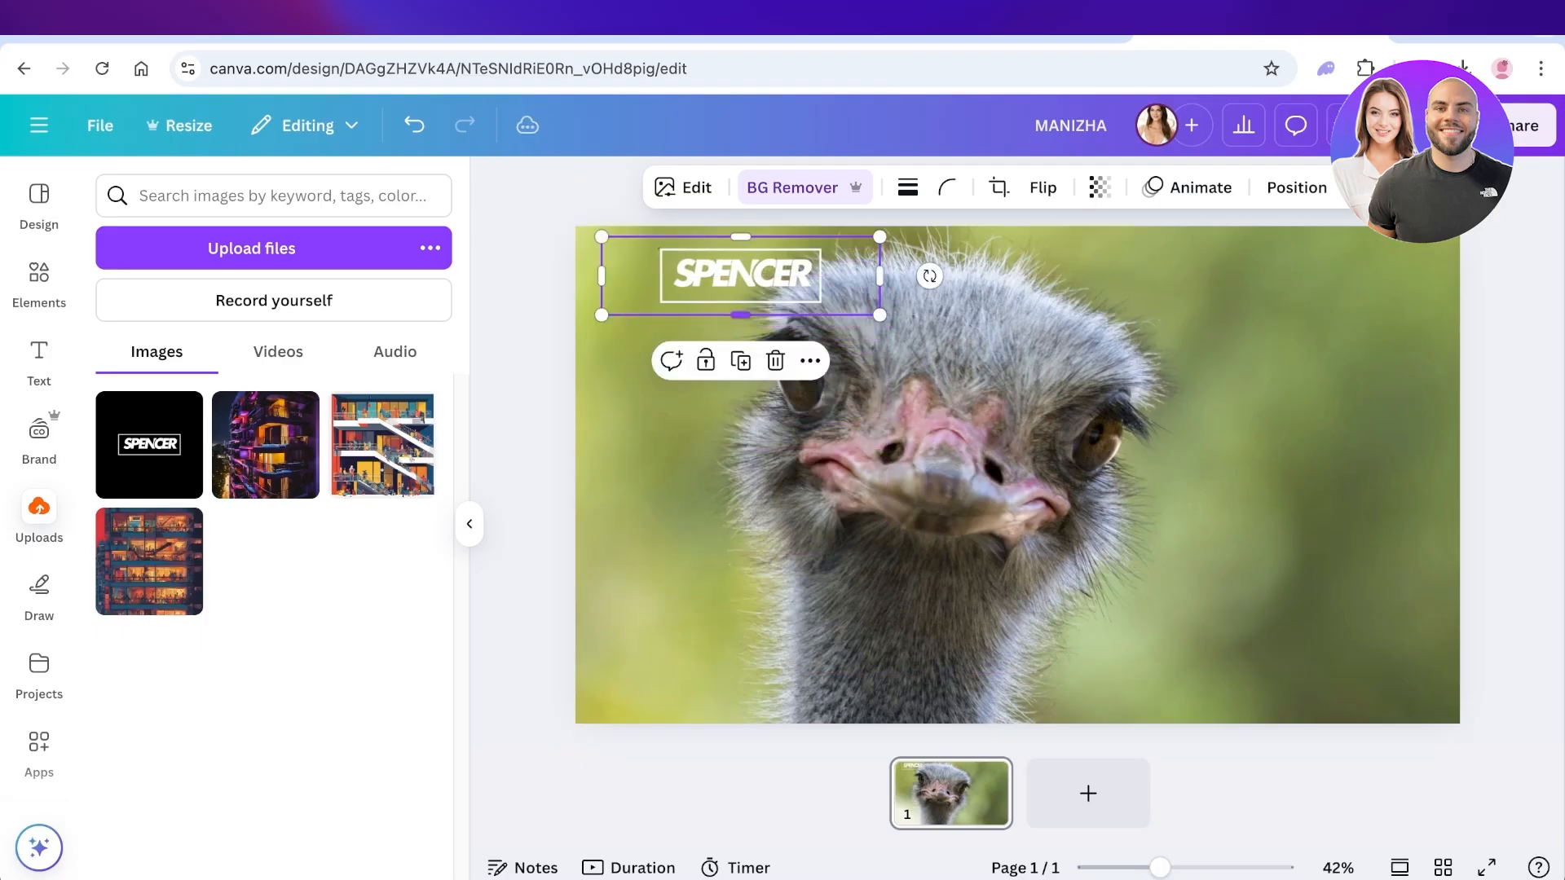
drag(880, 317, 1347, 514)
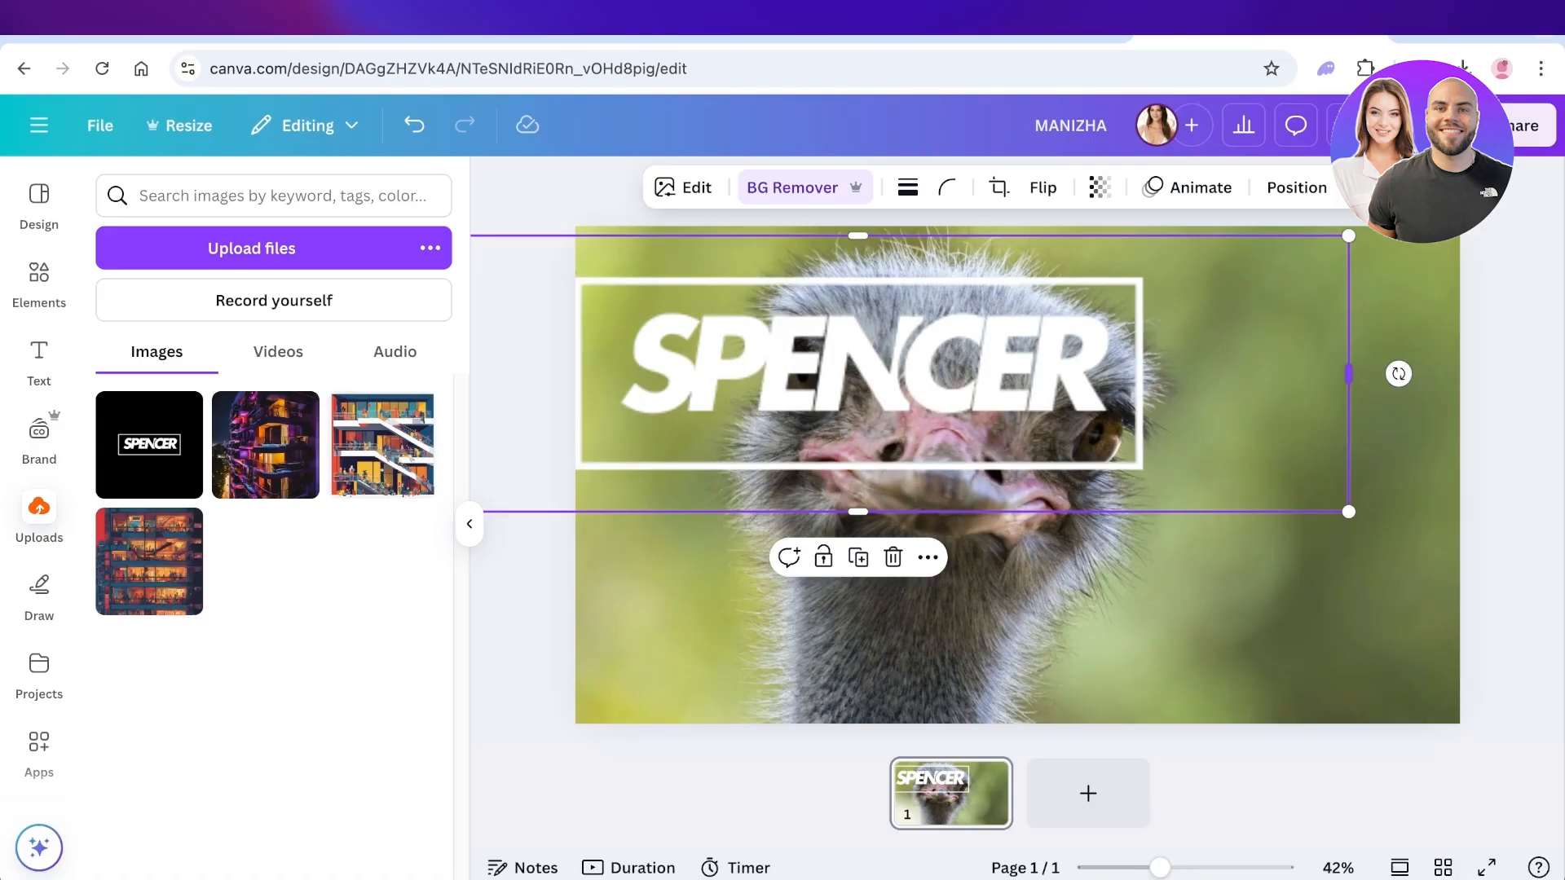
drag(858, 374, 997, 396)
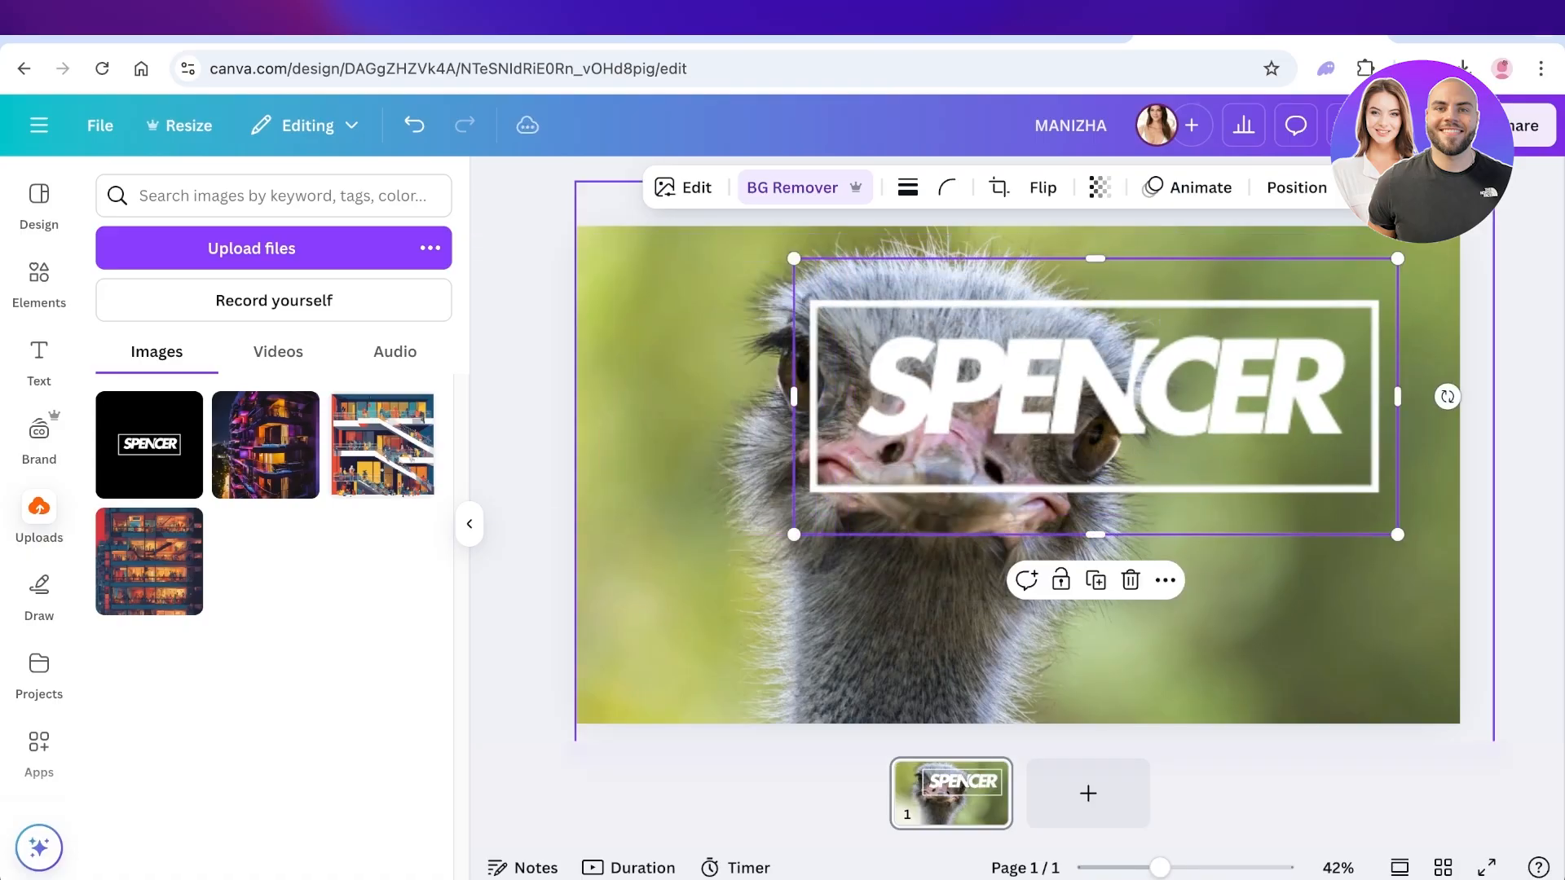
drag(1097, 396, 823, 320)
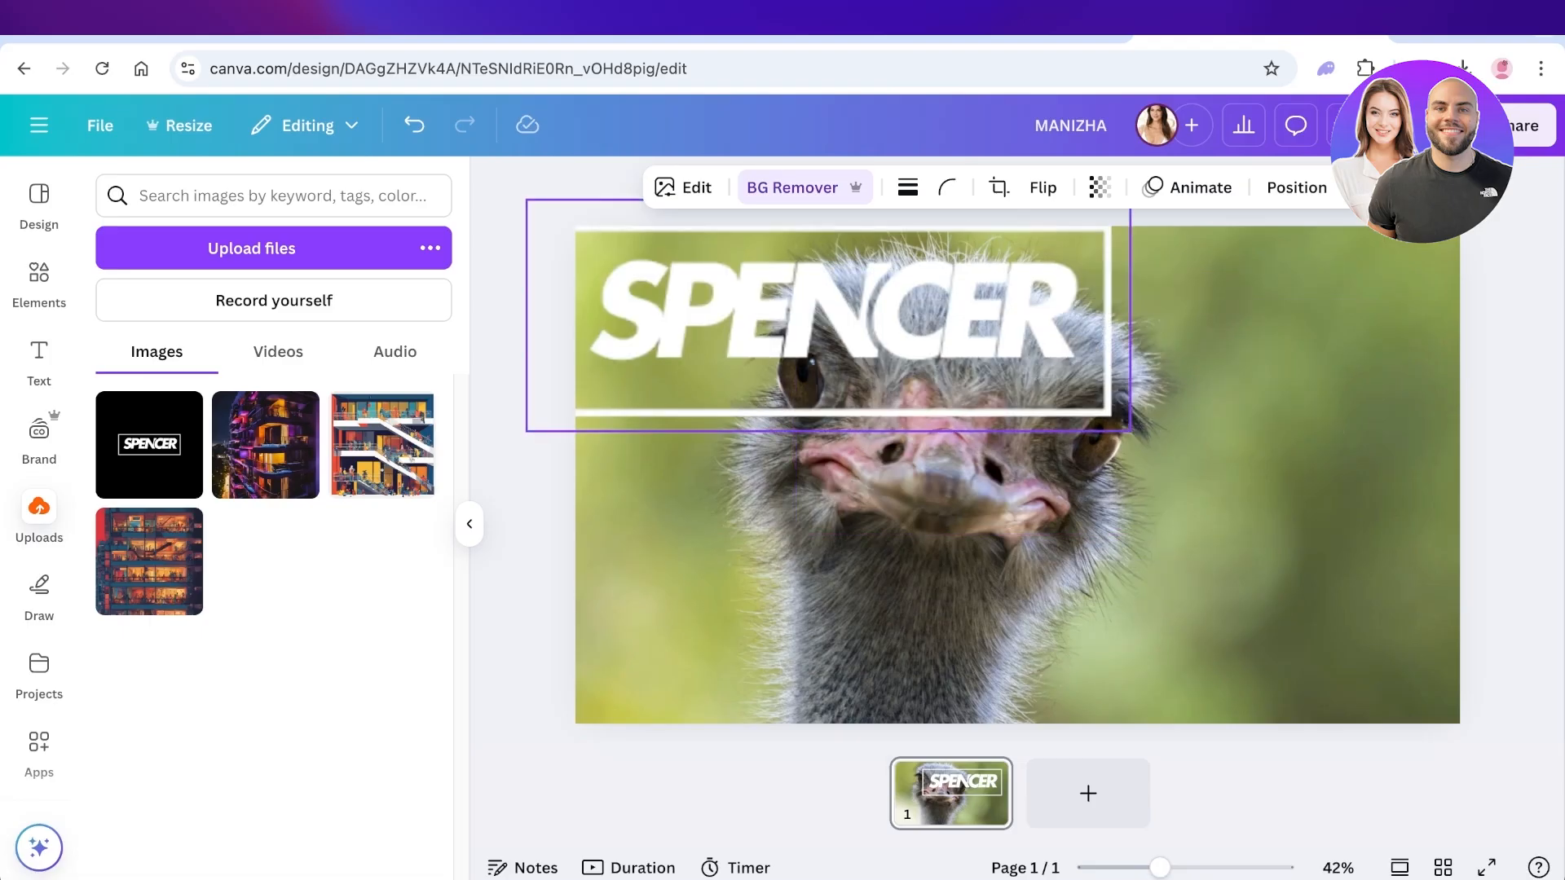
drag(1117, 440, 1467, 563)
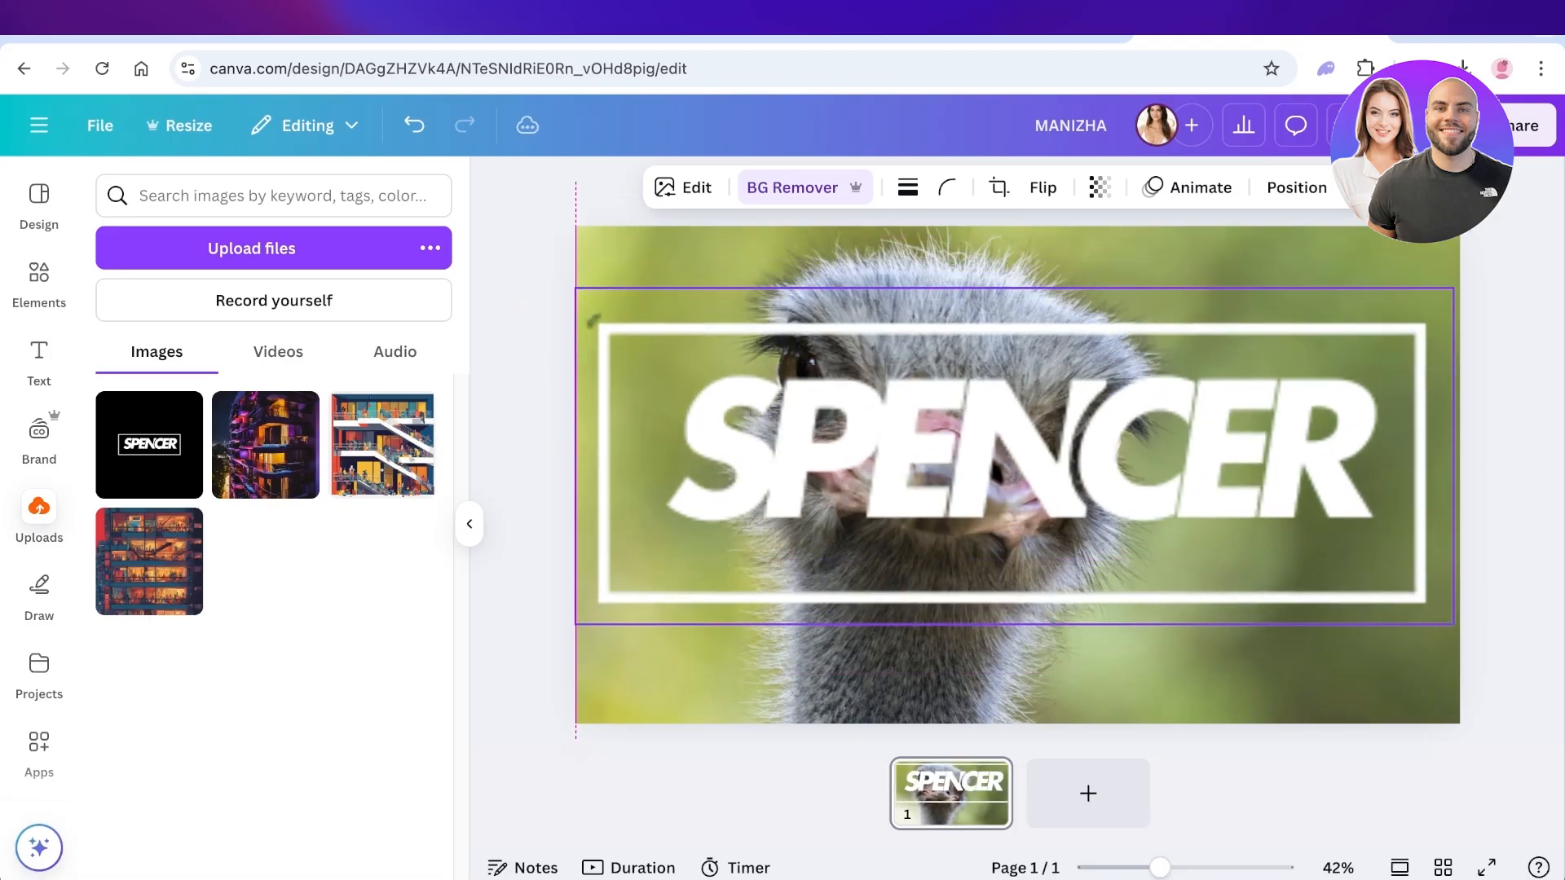
Lower the SPENCER logo's transparency slider so the ostrich shows through it.
click(1097, 187)
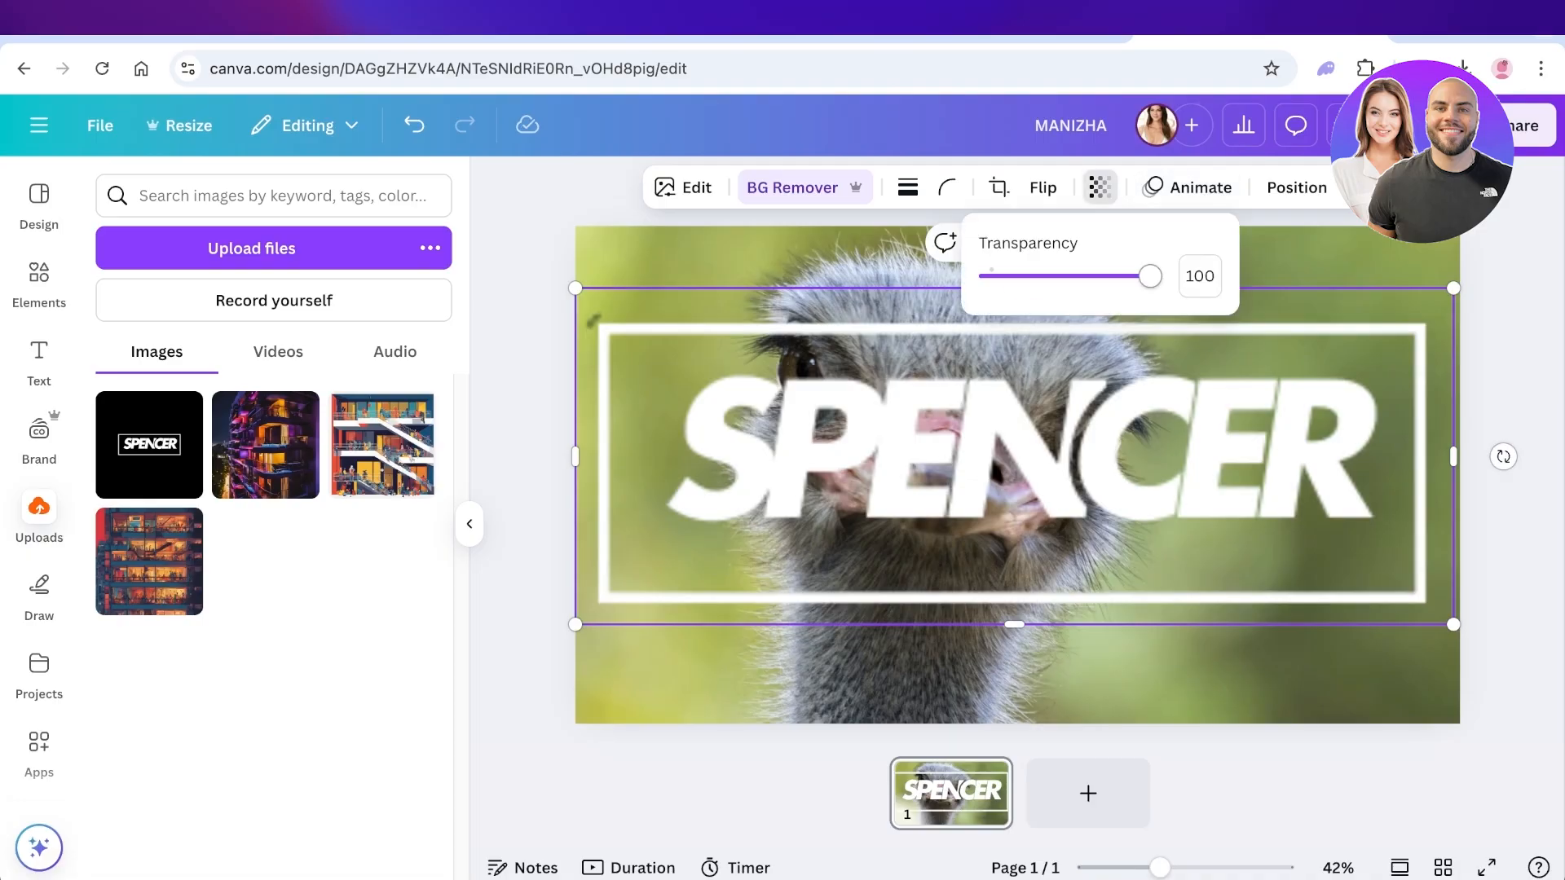
drag(1150, 276, 1057, 276)
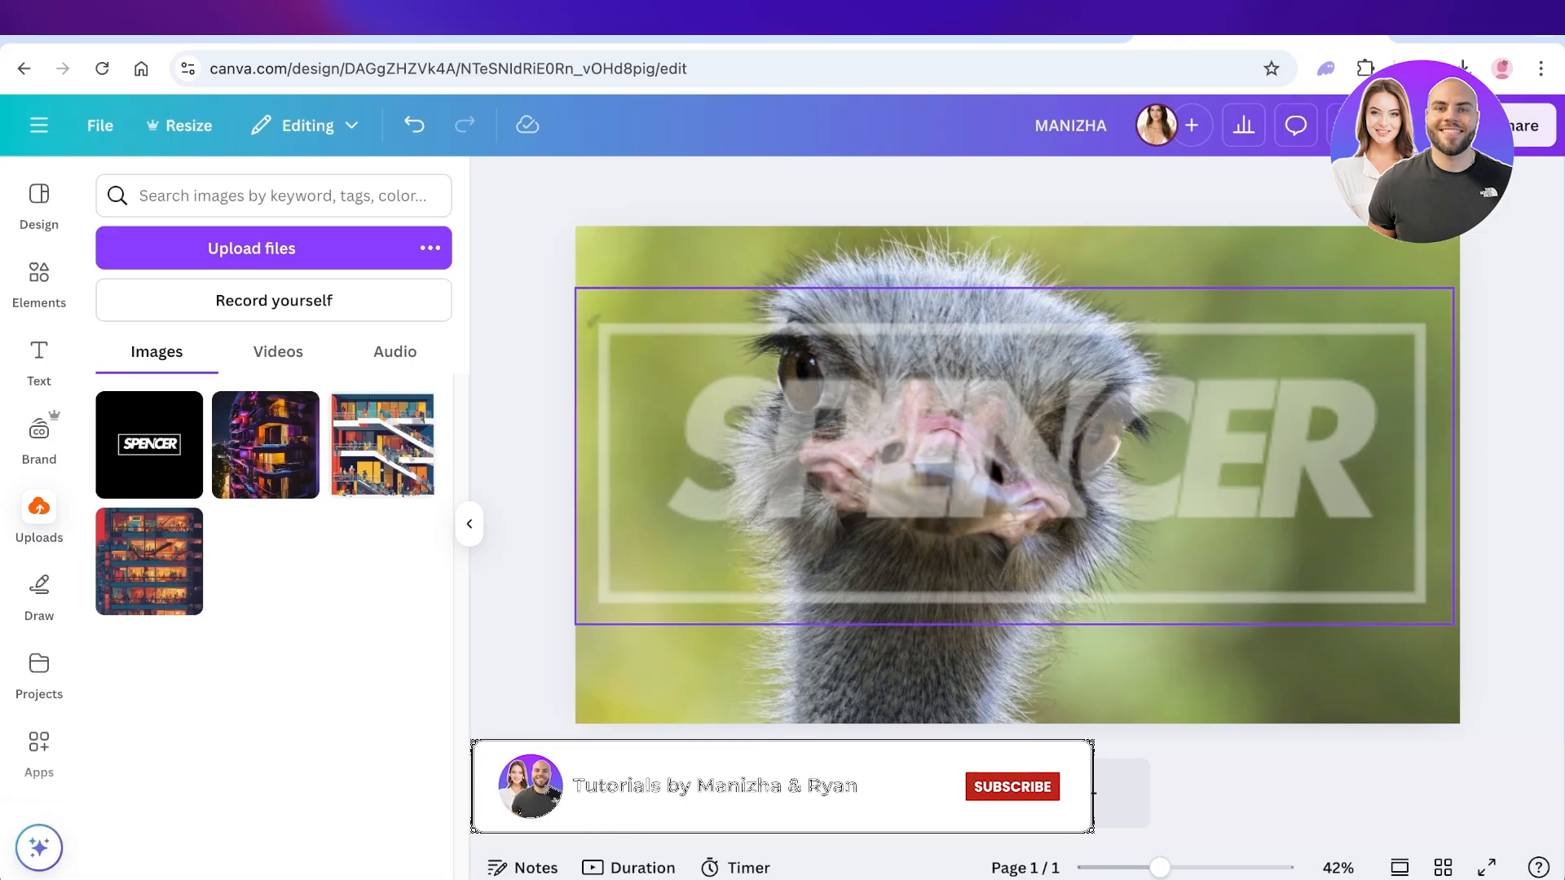
click(1010, 786)
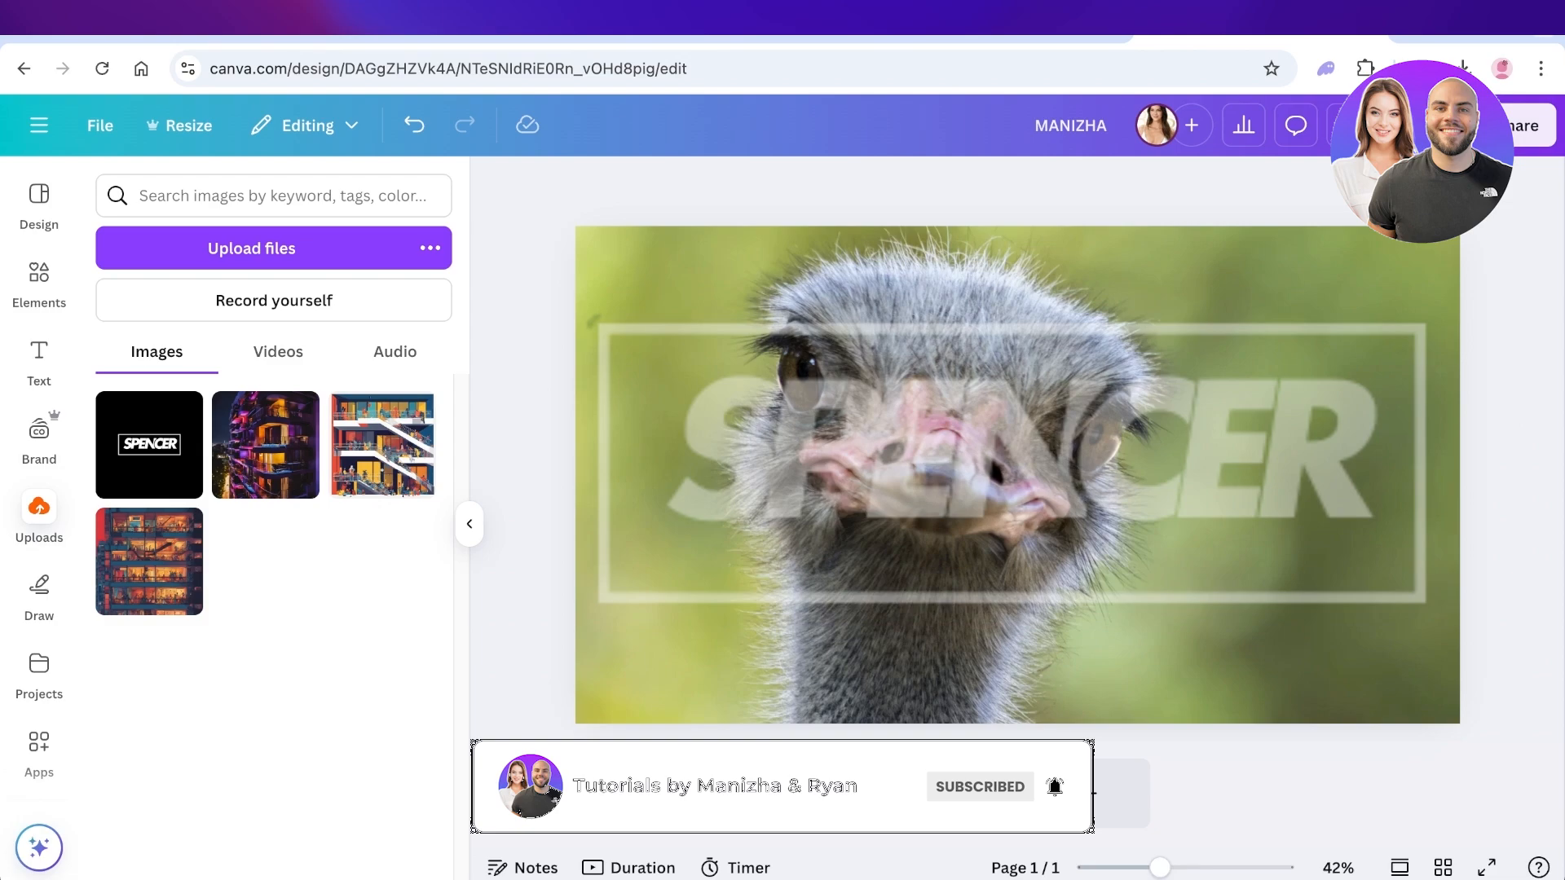